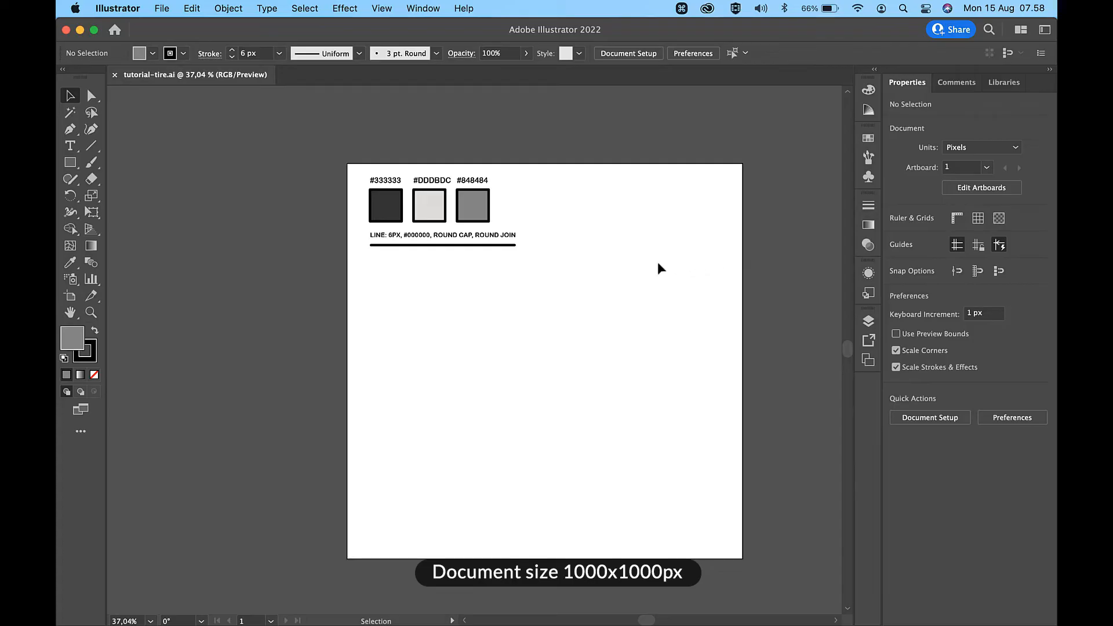
# Draw a gray circle about 314 px wide with a dark 6 px outline using the Ellipse Tool
pyautogui.click(385, 205)
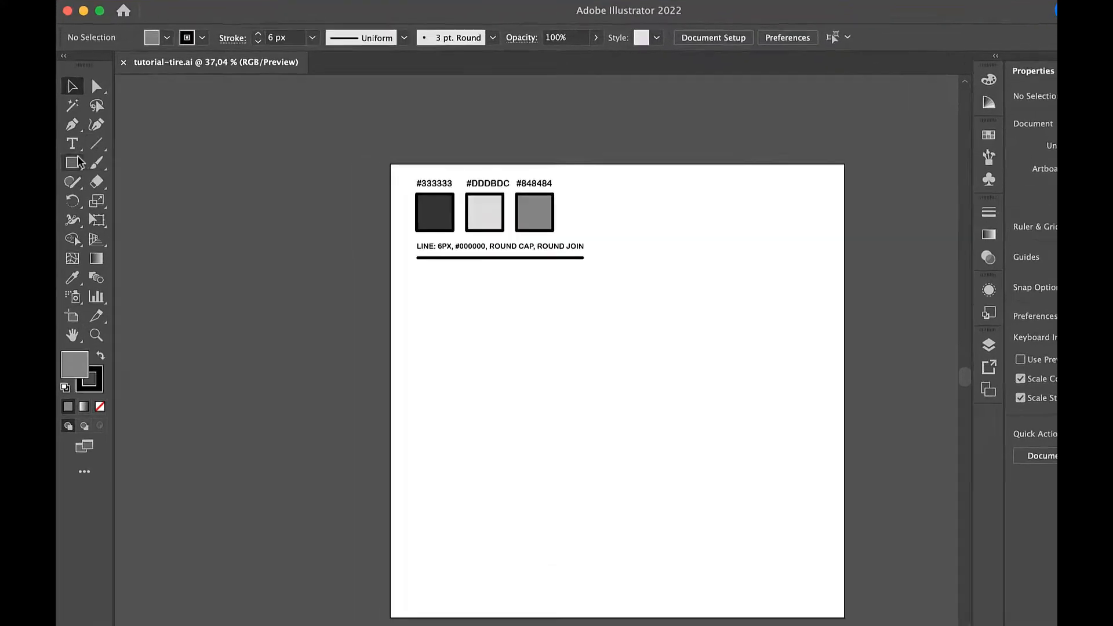
pyautogui.click(72, 162)
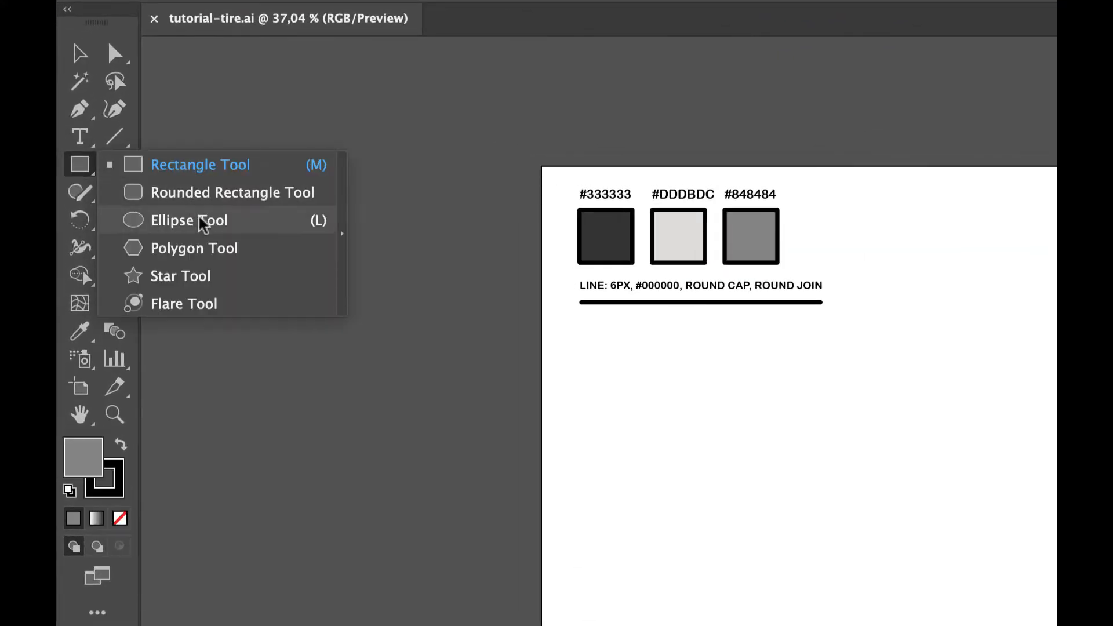
pyautogui.click(189, 220)
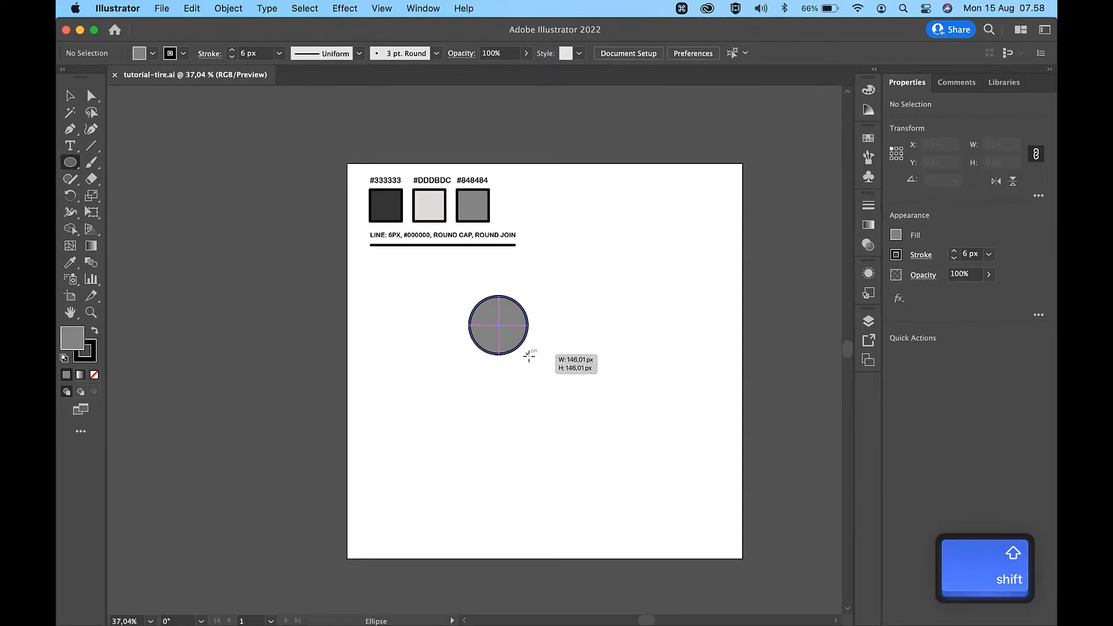
pyautogui.moveTo(529, 354); pyautogui.dragTo(578, 408)
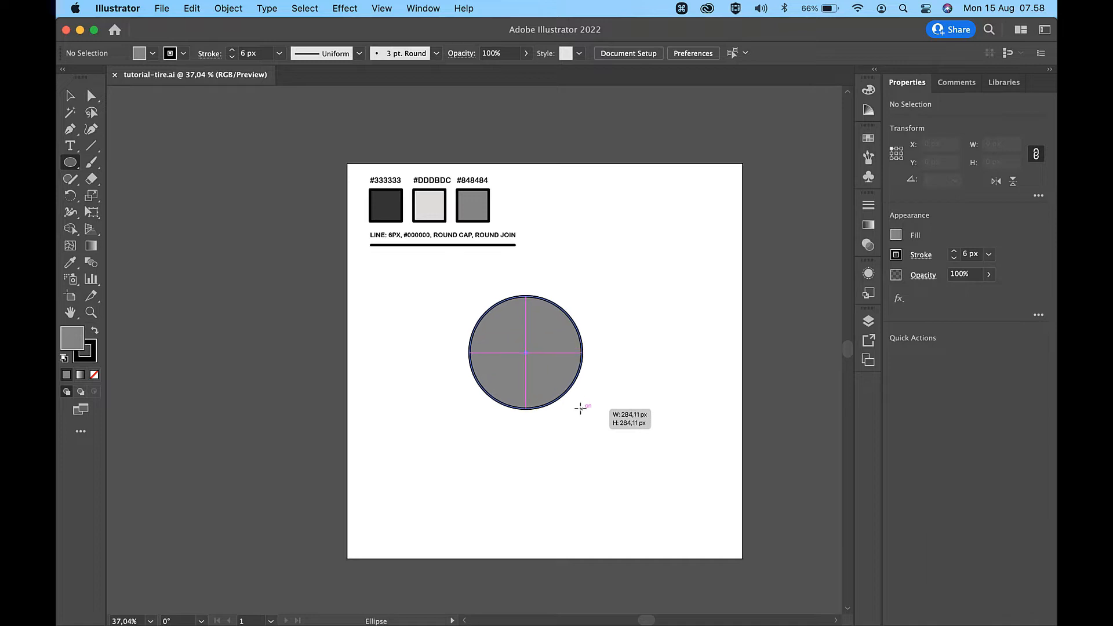
pyautogui.moveTo(581, 408); pyautogui.dragTo(592, 419)
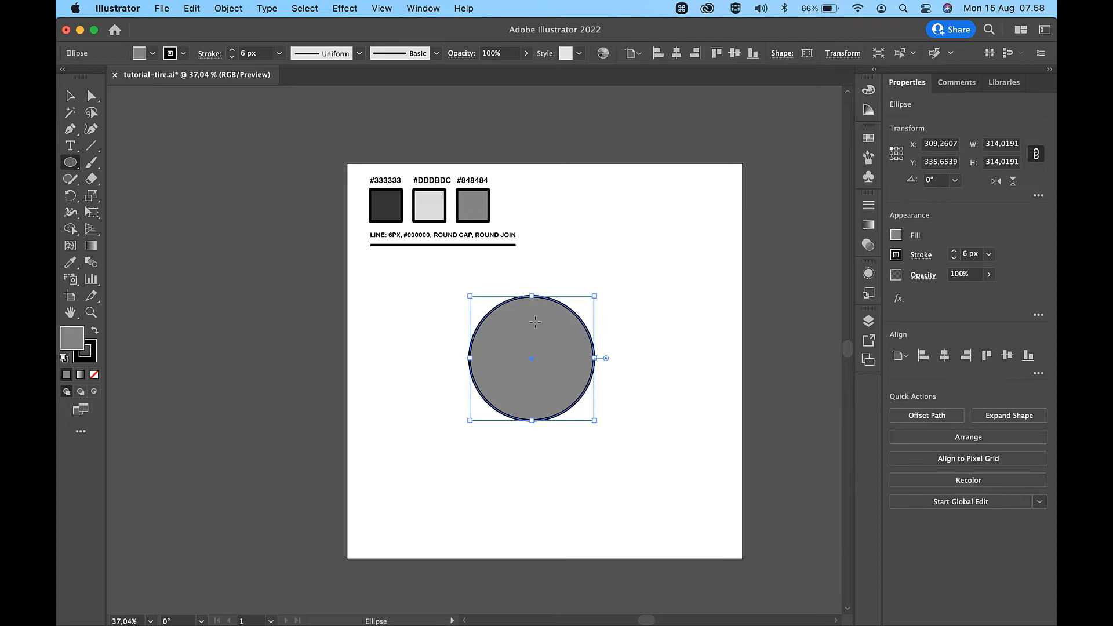
pyautogui.click(69, 95)
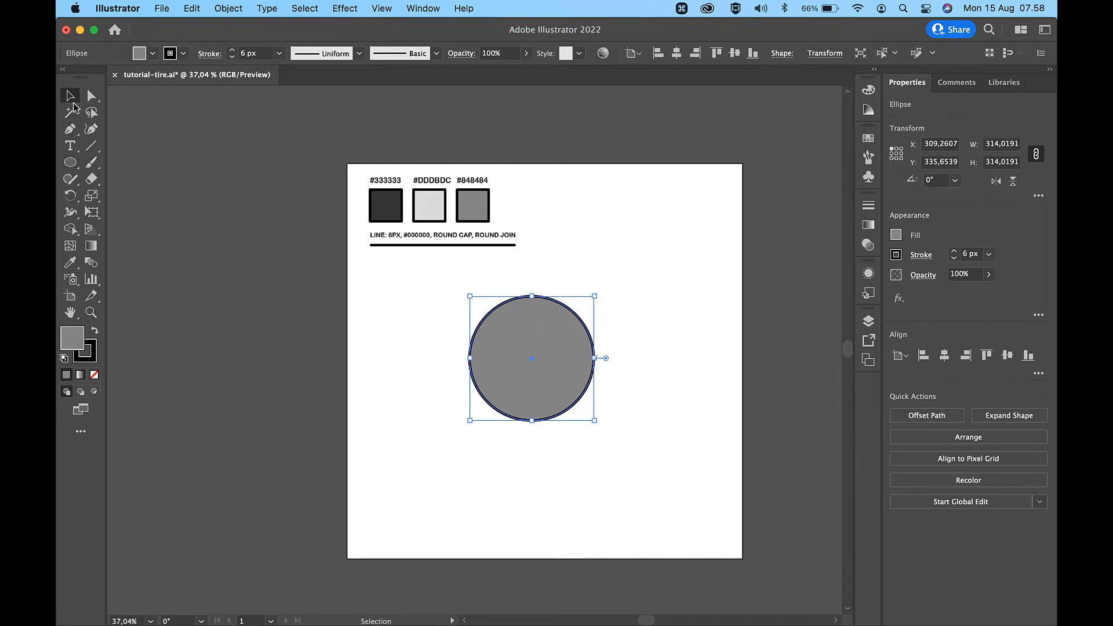
# Fill the circle #333333 and subtract a smaller front copy with Minus Front, leaving a ring
pyautogui.moveTo(531, 358); pyautogui.dragTo(541, 389)
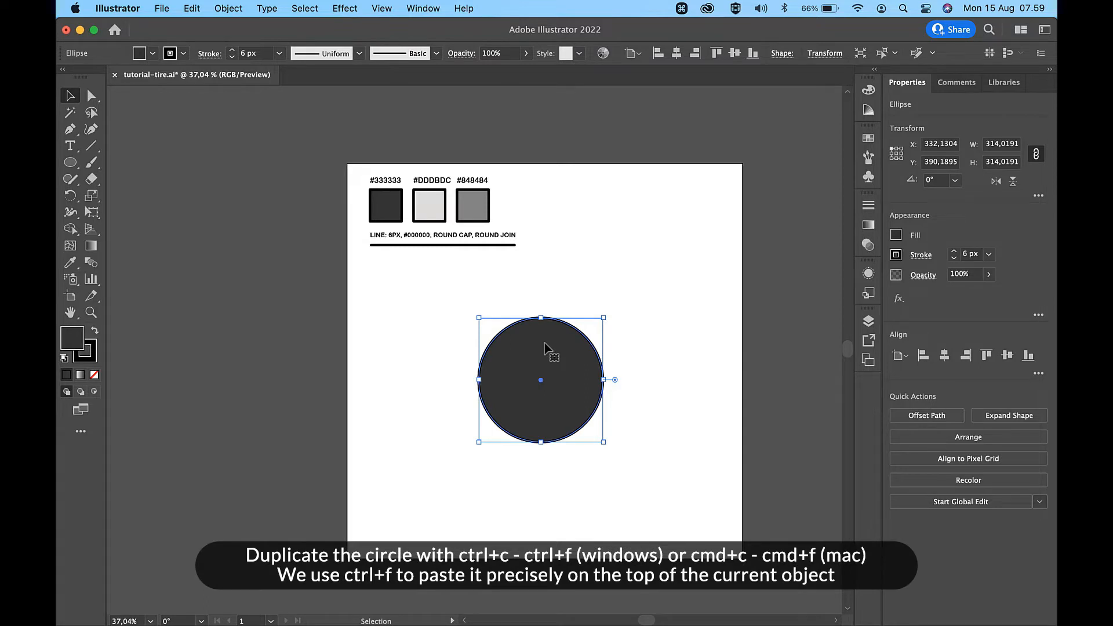
pyautogui.press('cmd+c')
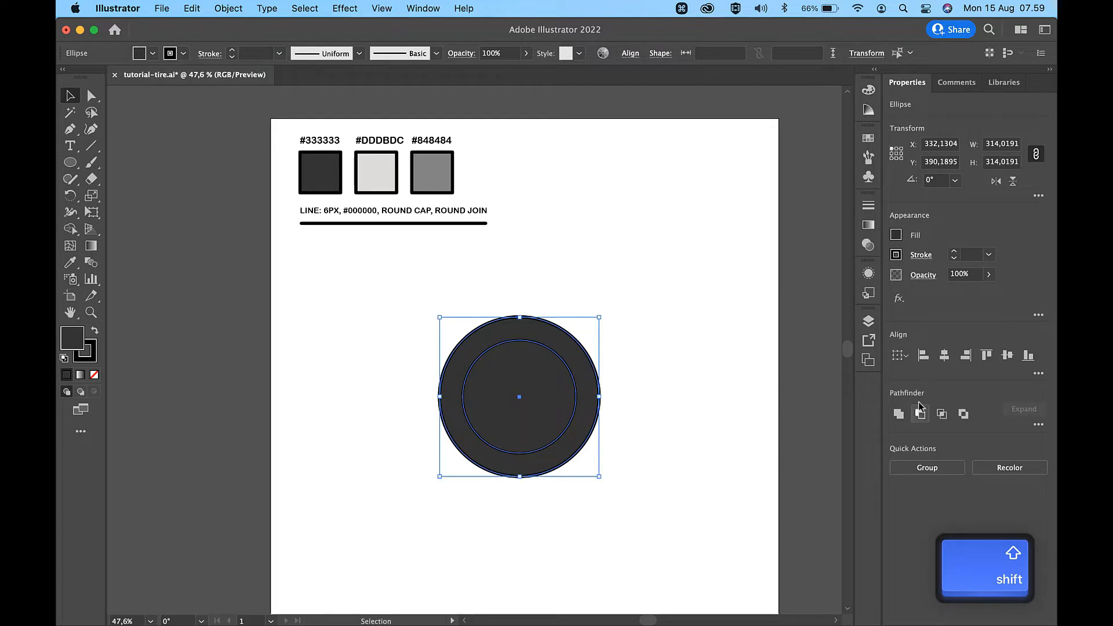
pyautogui.click(920, 414)
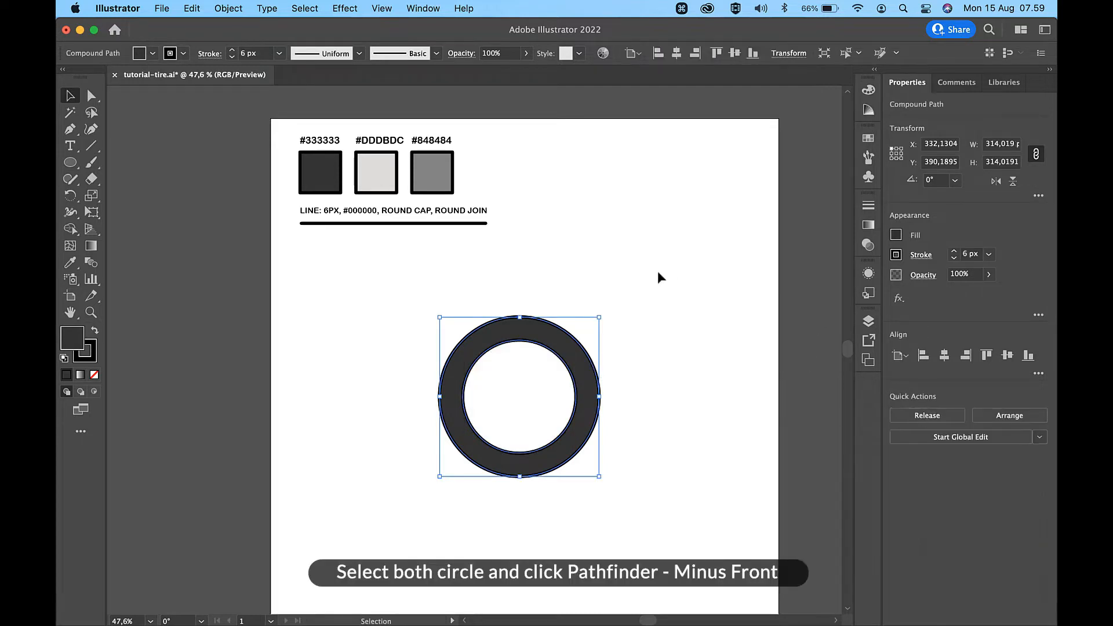
# Shrink copied circles into the hole, fill the rim #DDDBDC, and subtract the inner circle
pyautogui.click(674, 277)
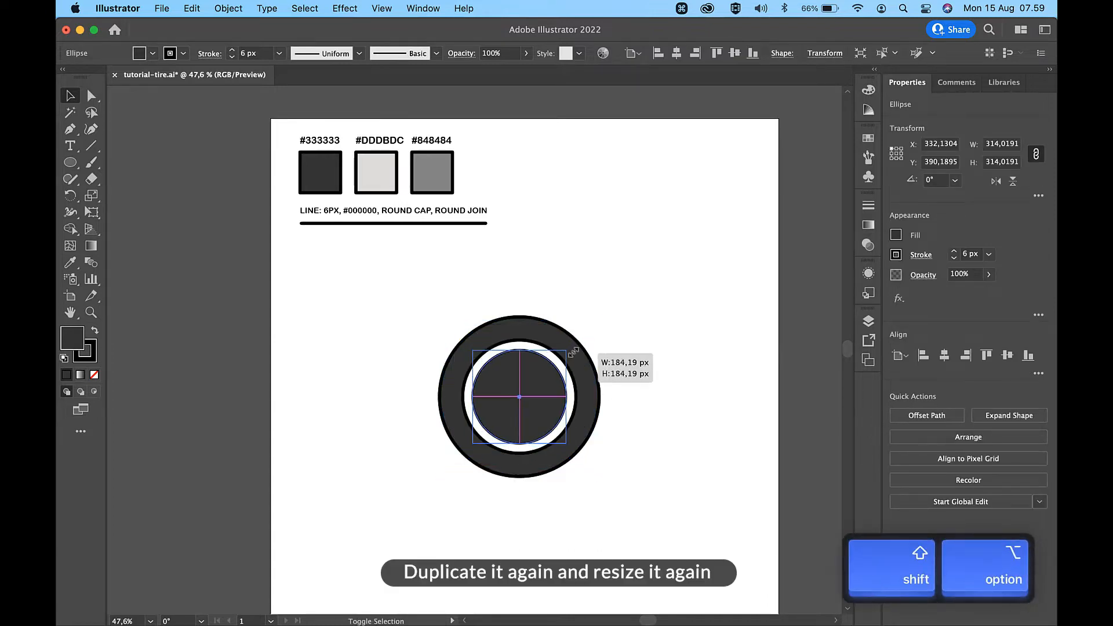
pyautogui.moveTo(563, 347); pyautogui.dragTo(585, 343)
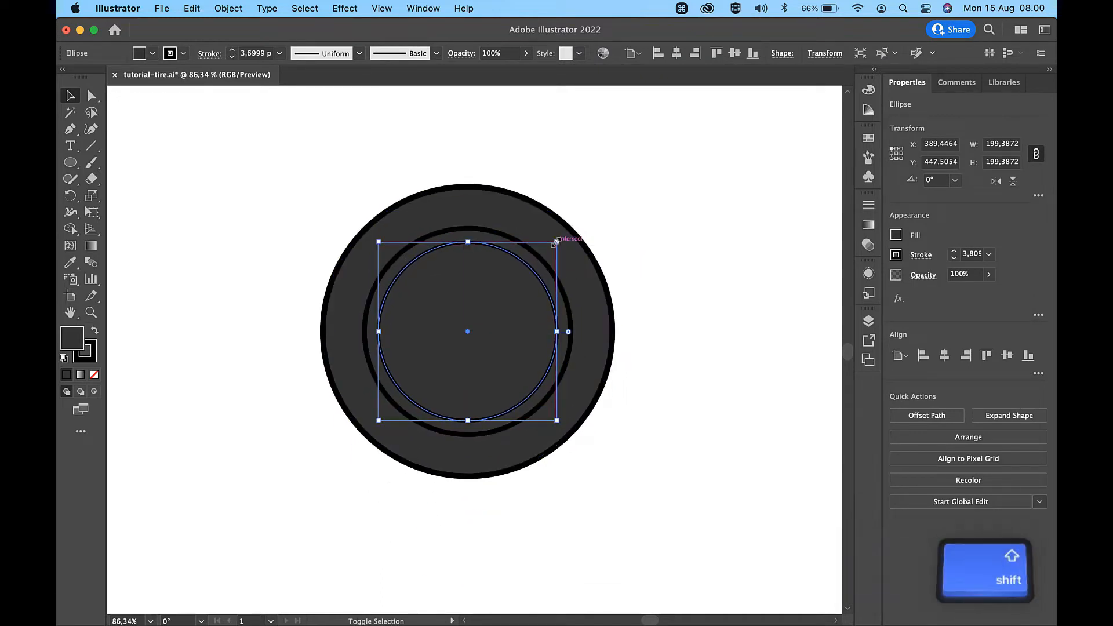
pyautogui.click(919, 413)
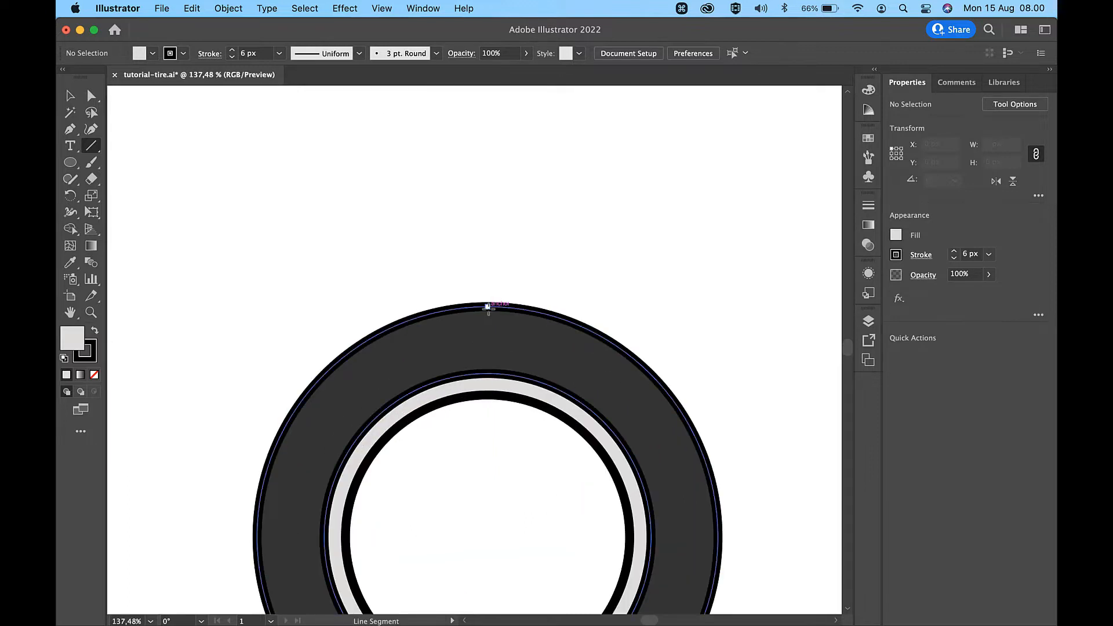
# Draw a short vertical black line on the tire's top edge; open and cancel the Rotate dialog
pyautogui.moveTo(488, 309); pyautogui.dragTo(488, 536)
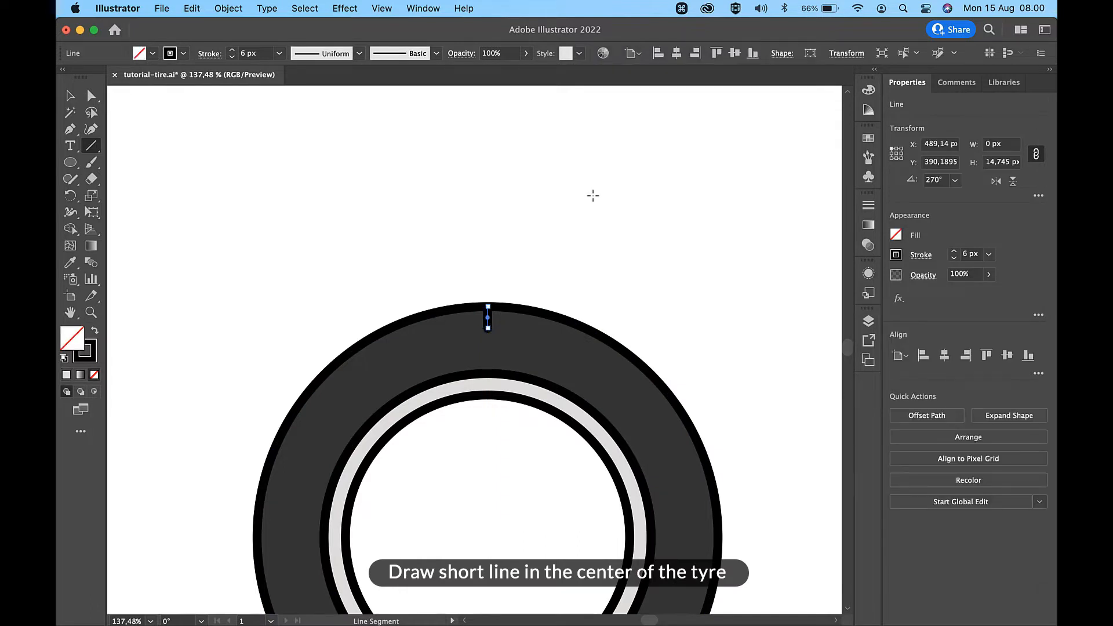
pyautogui.click(70, 95)
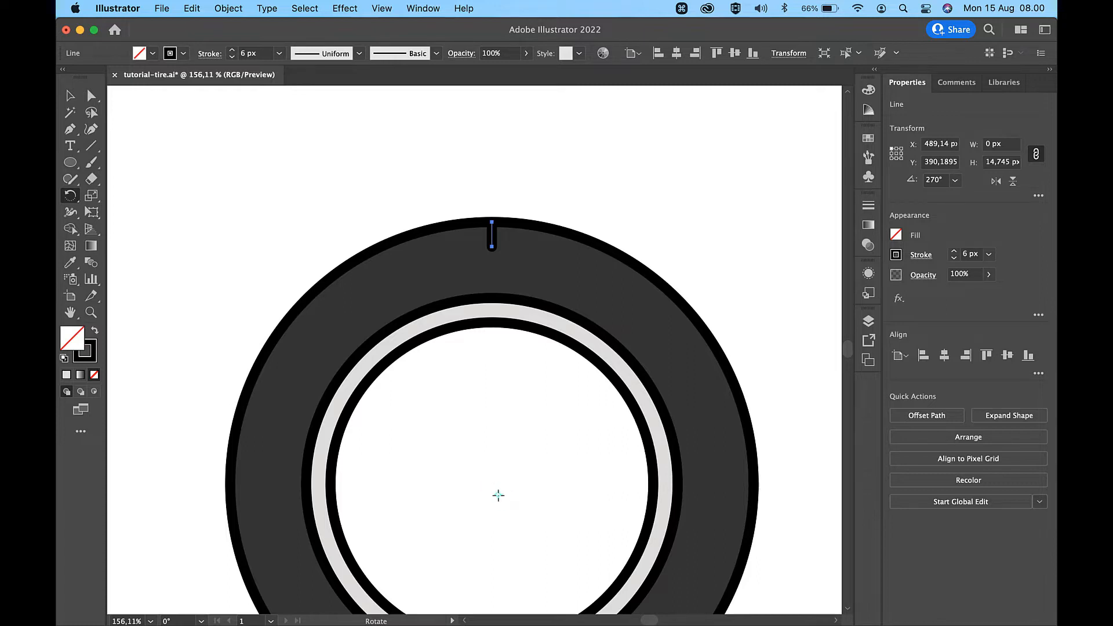
pyautogui.moveTo(502, 490)
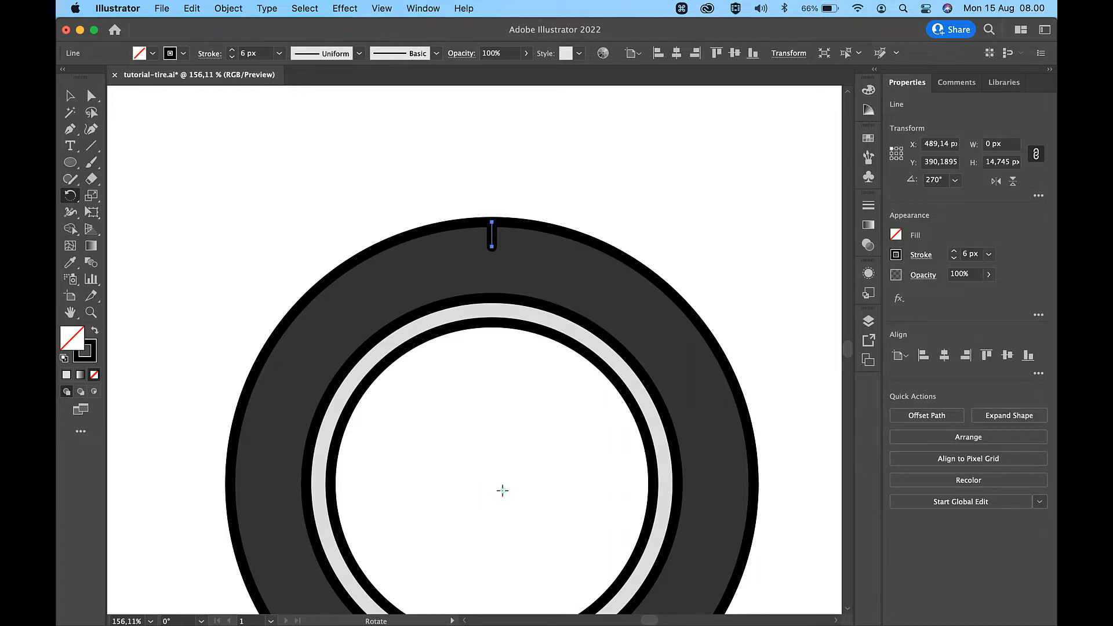
pyautogui.moveTo(499, 488)
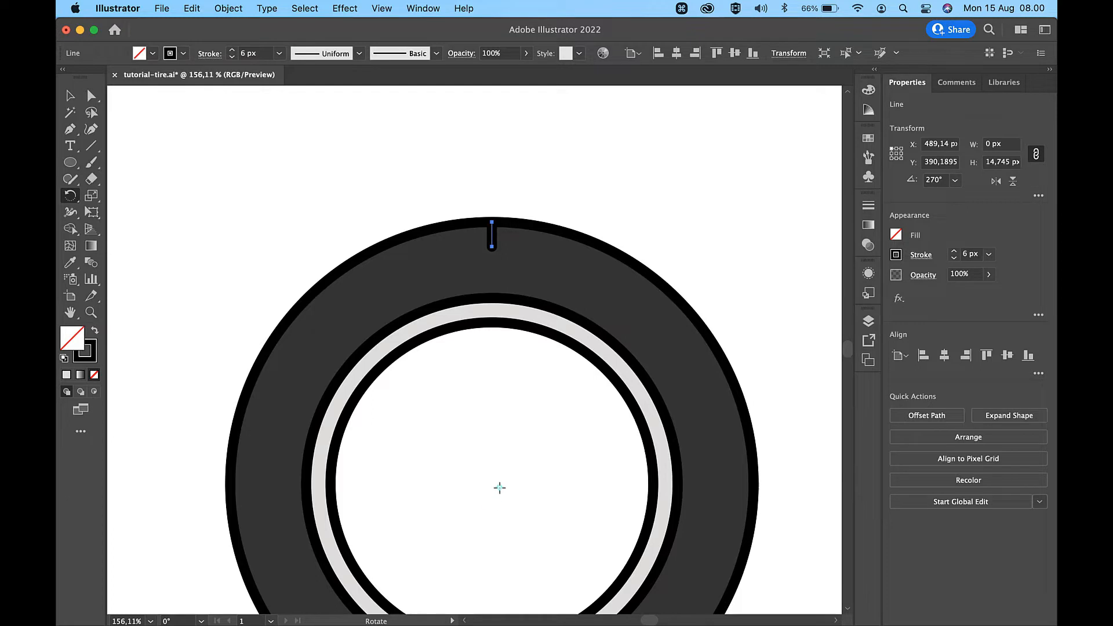
pyautogui.doubleClick(69, 195)
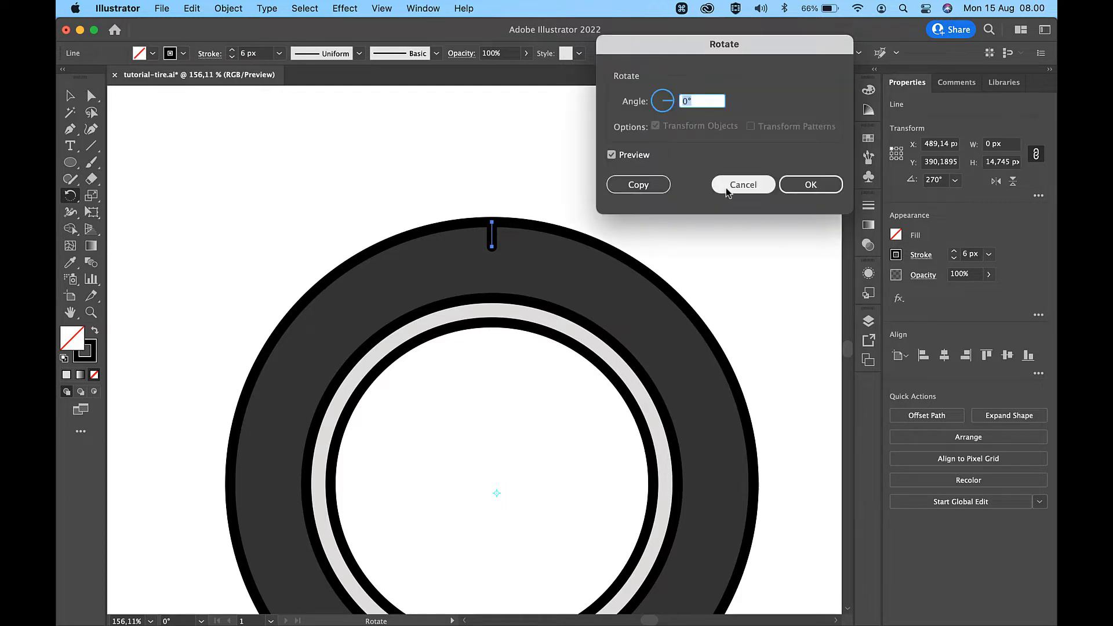
pyautogui.click(742, 184)
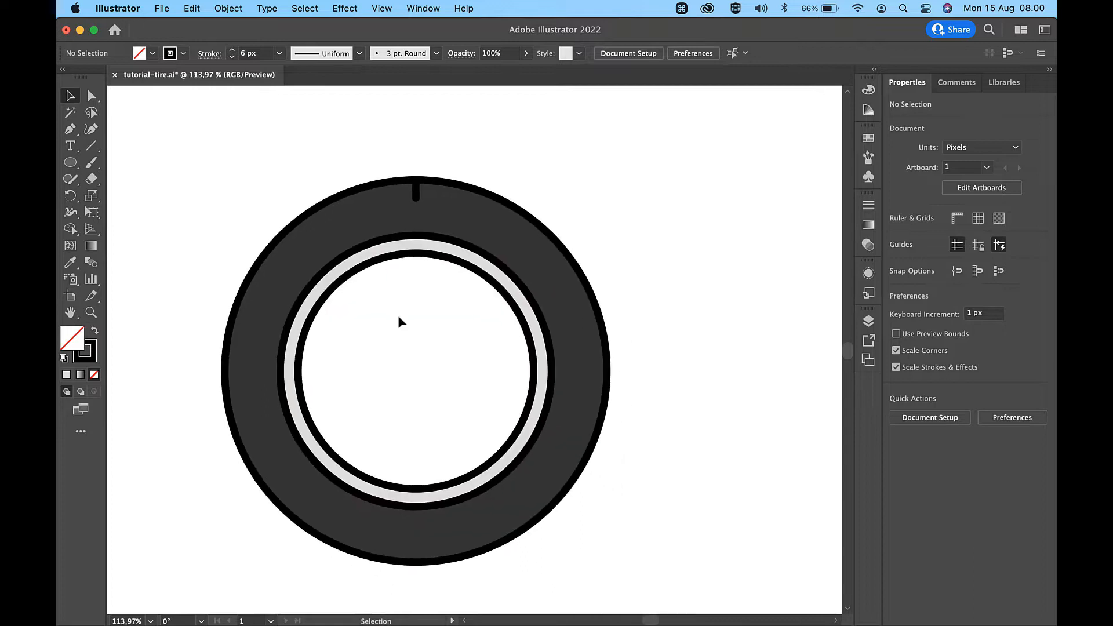
# Draw a tiny black circle from the tire's centre with the Ellipse Tool
pyautogui.click(70, 162)
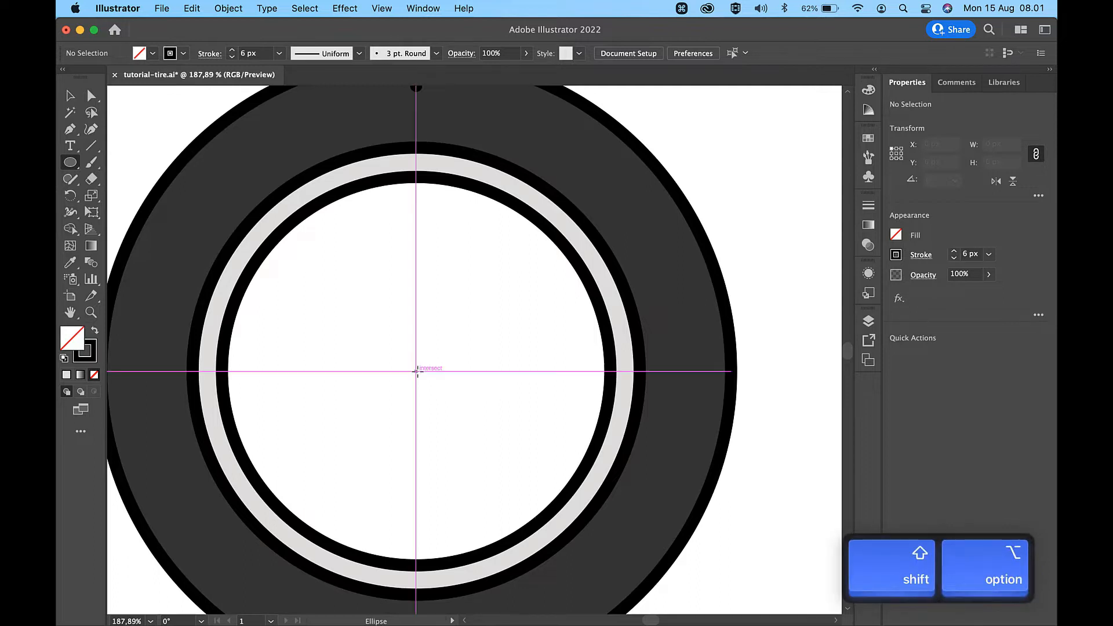
pyautogui.click(415, 370)
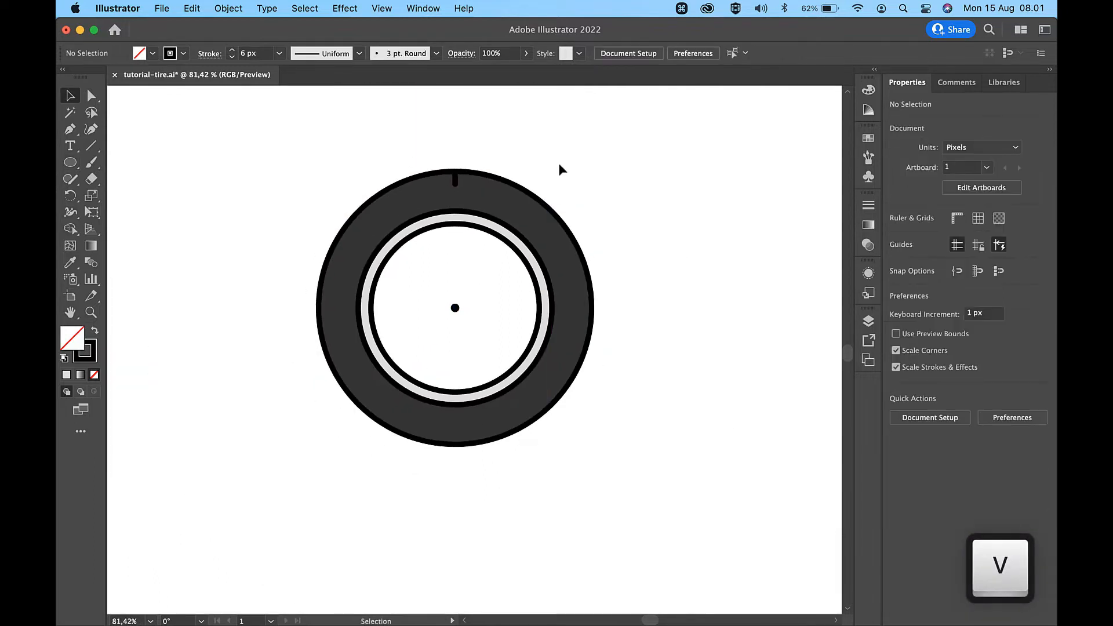
pyautogui.moveTo(170, 158)
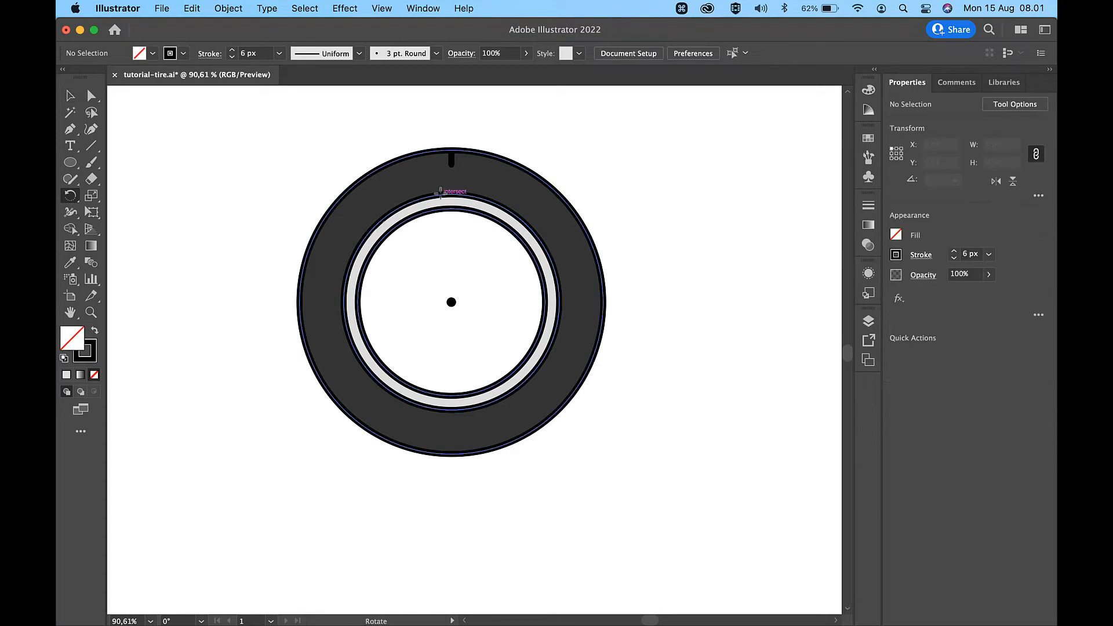
# Rotate-copy the tread line 360/8 degrees around the centre dot, then repeat with Cmd+D
pyautogui.click(452, 156)
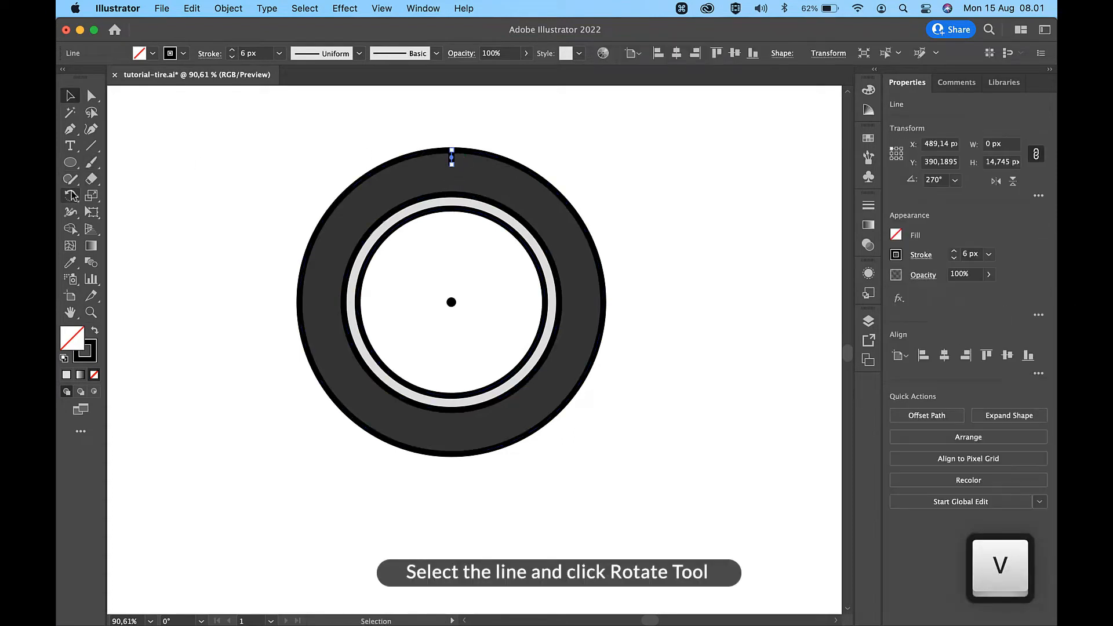
pyautogui.click(70, 195)
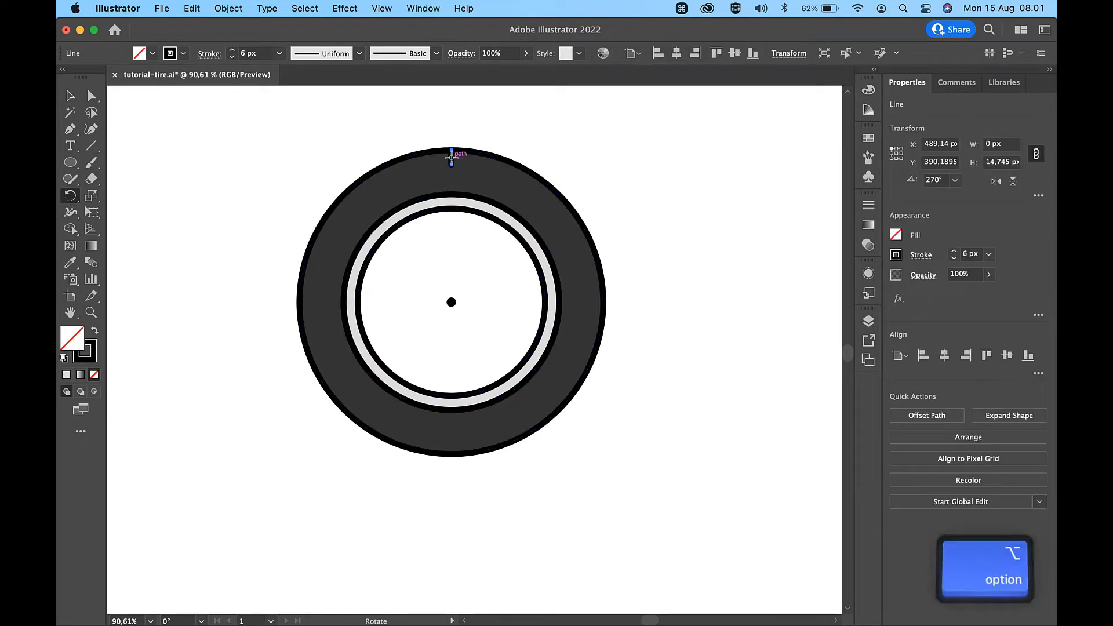
pyautogui.moveTo(452, 156); pyautogui.dragTo(452, 302)
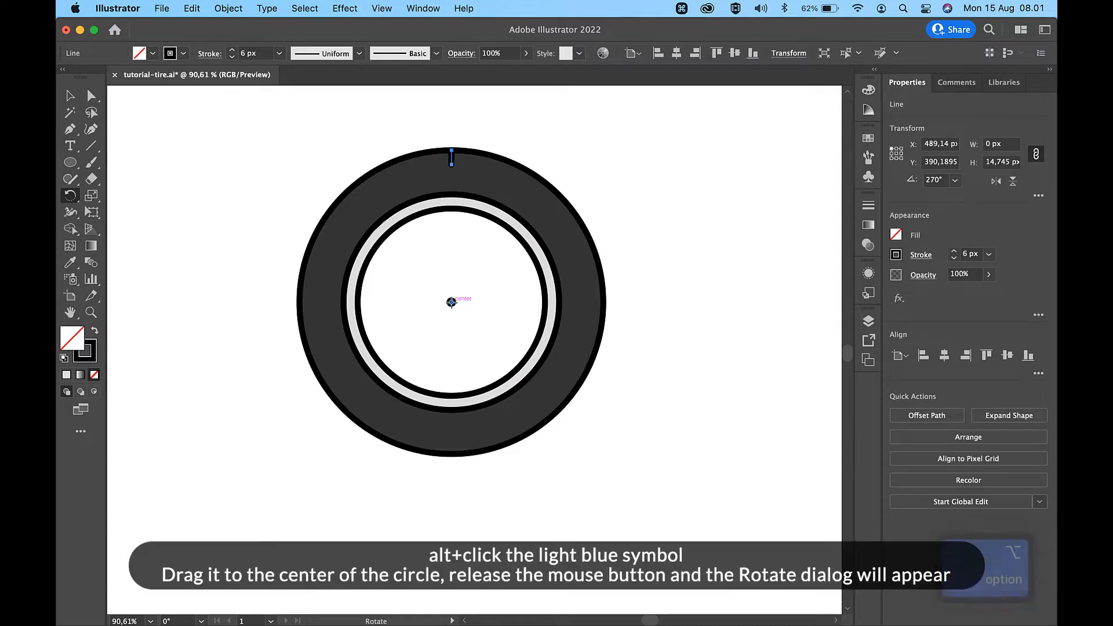
pyautogui.click(451, 301)
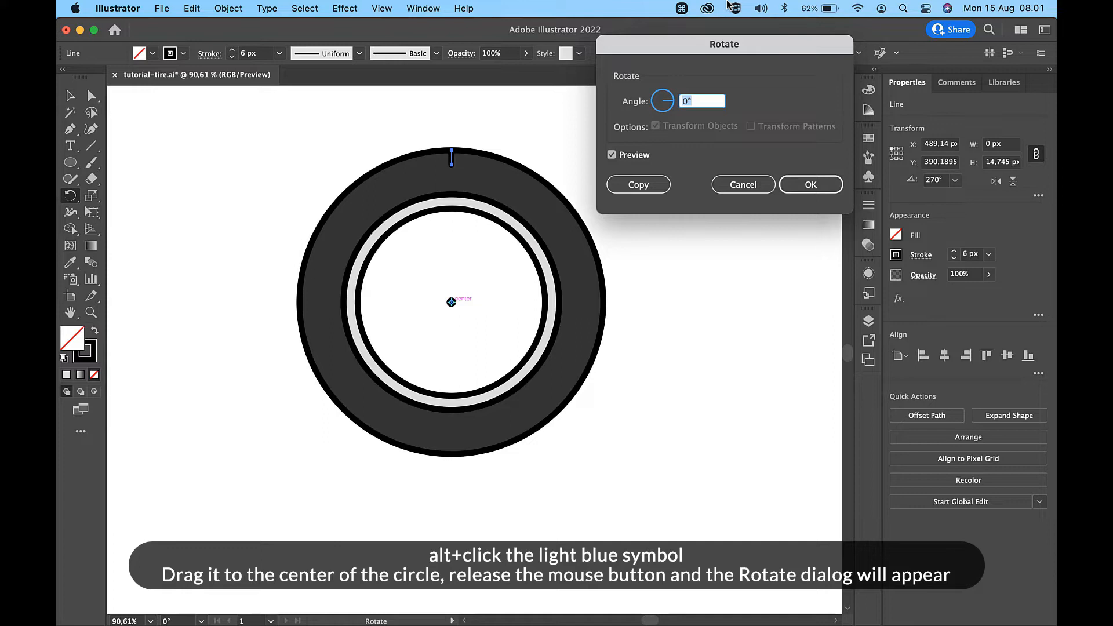
pyautogui.write('360/8')
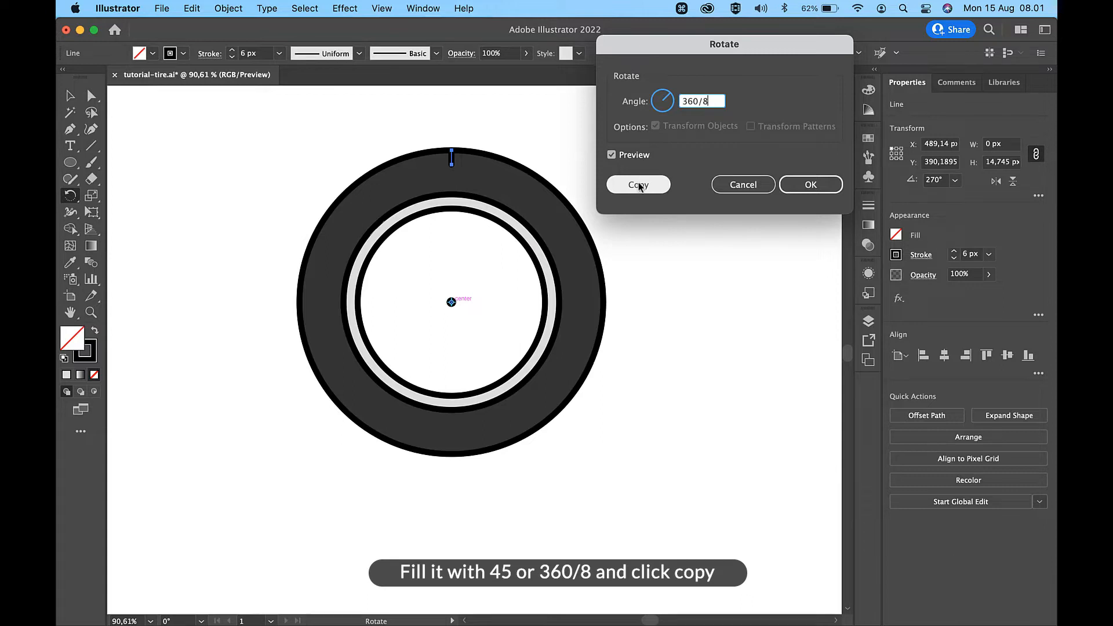
pyautogui.click(636, 184)
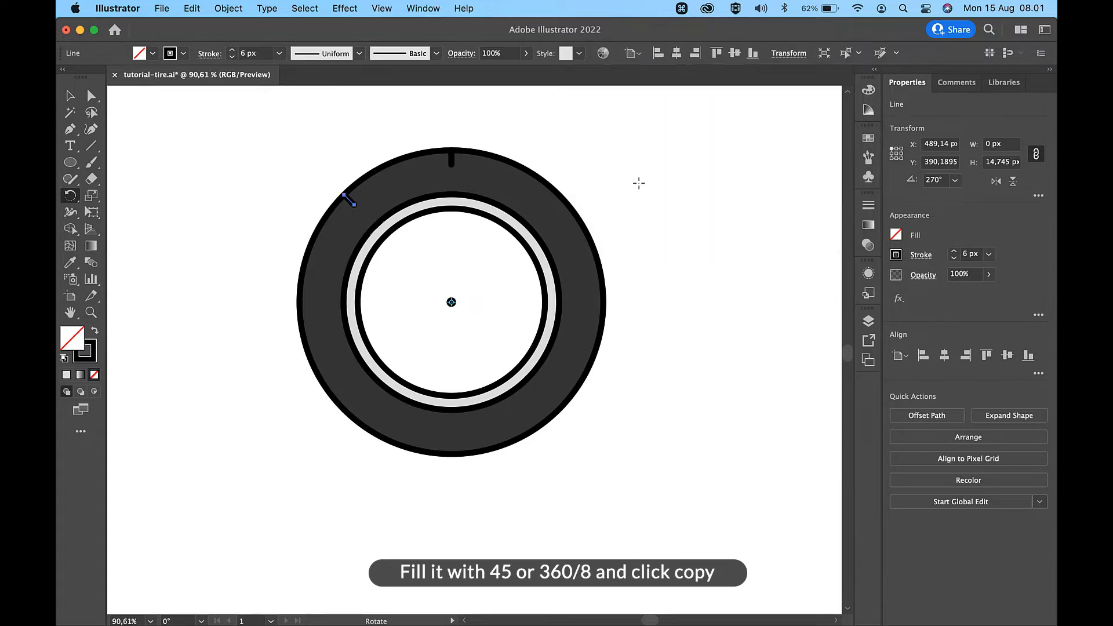
pyautogui.press('cmd+d')
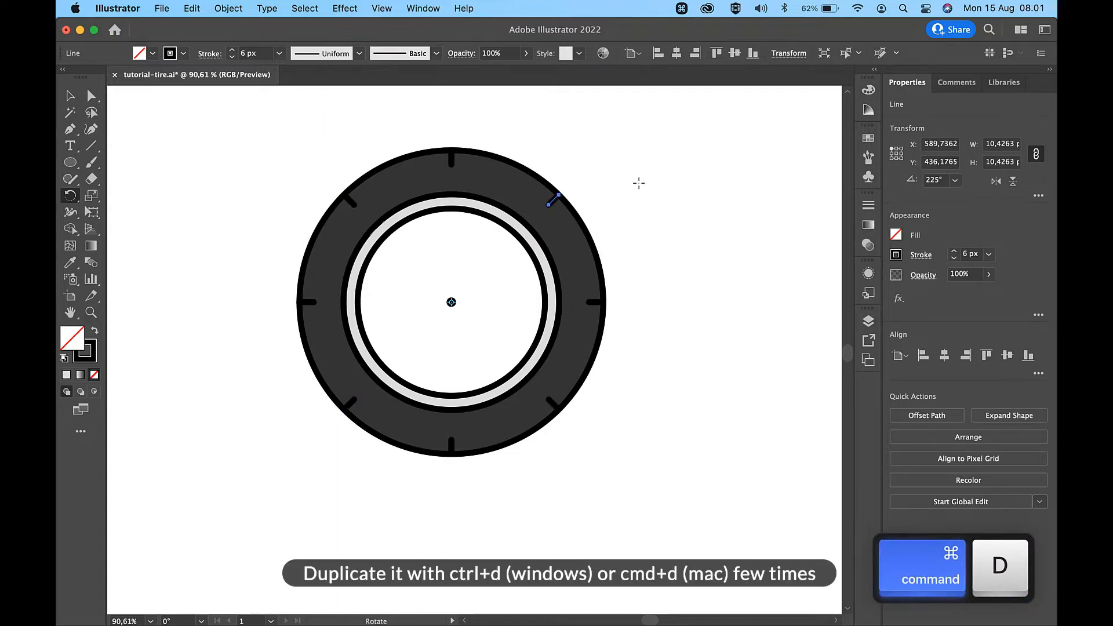
pyautogui.press('v')
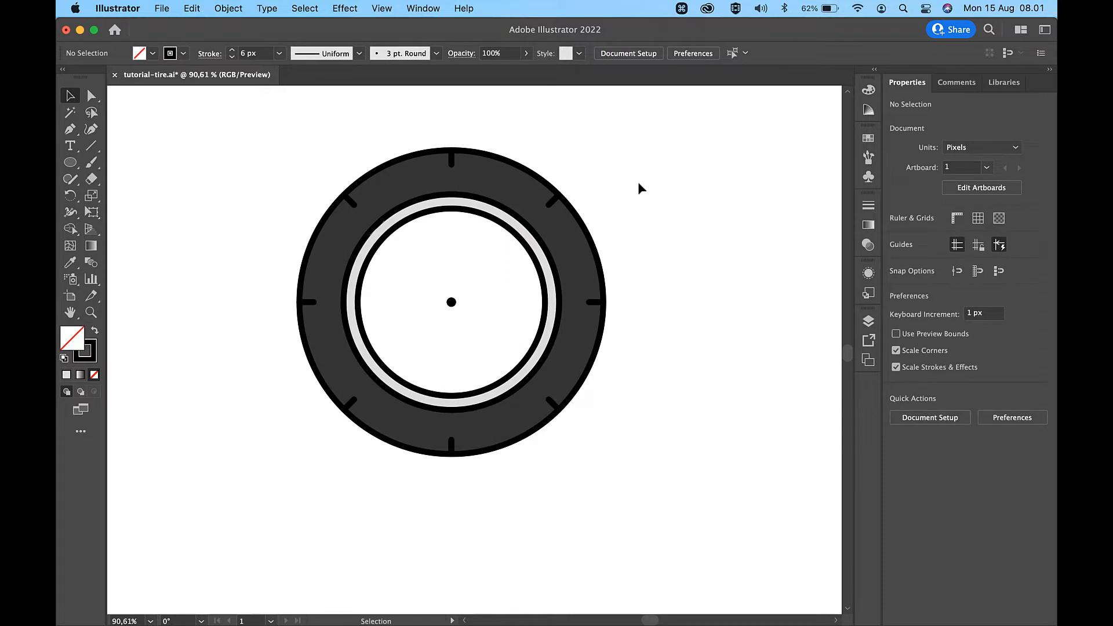
# Fill the centre disc #848484, send it back, and draw a small outlined circle
pyautogui.click(452, 303)
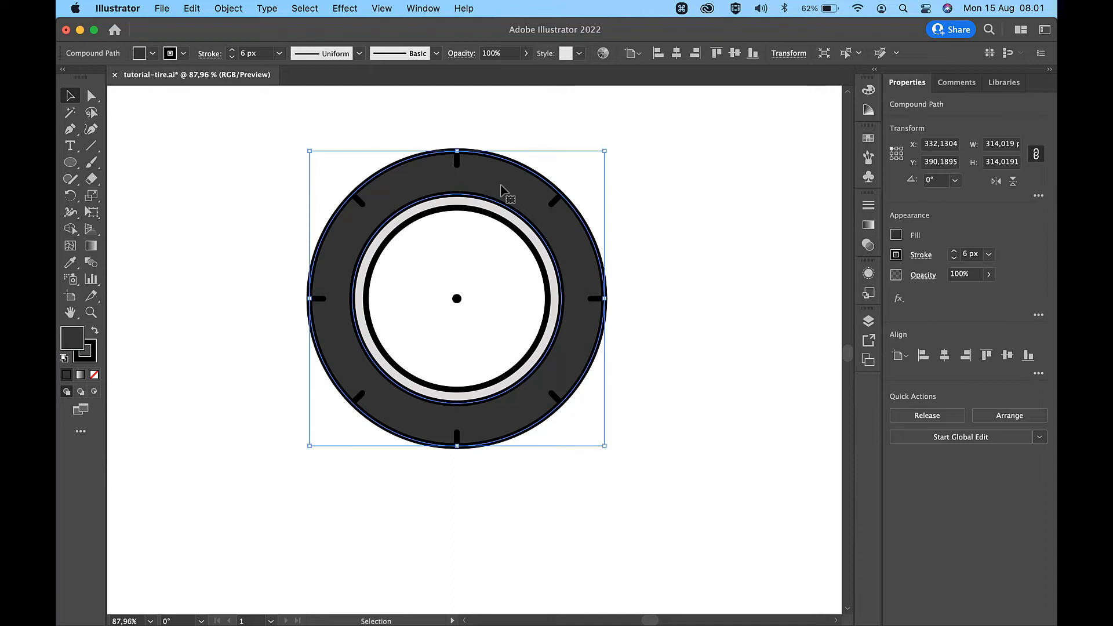
pyautogui.click(628, 171)
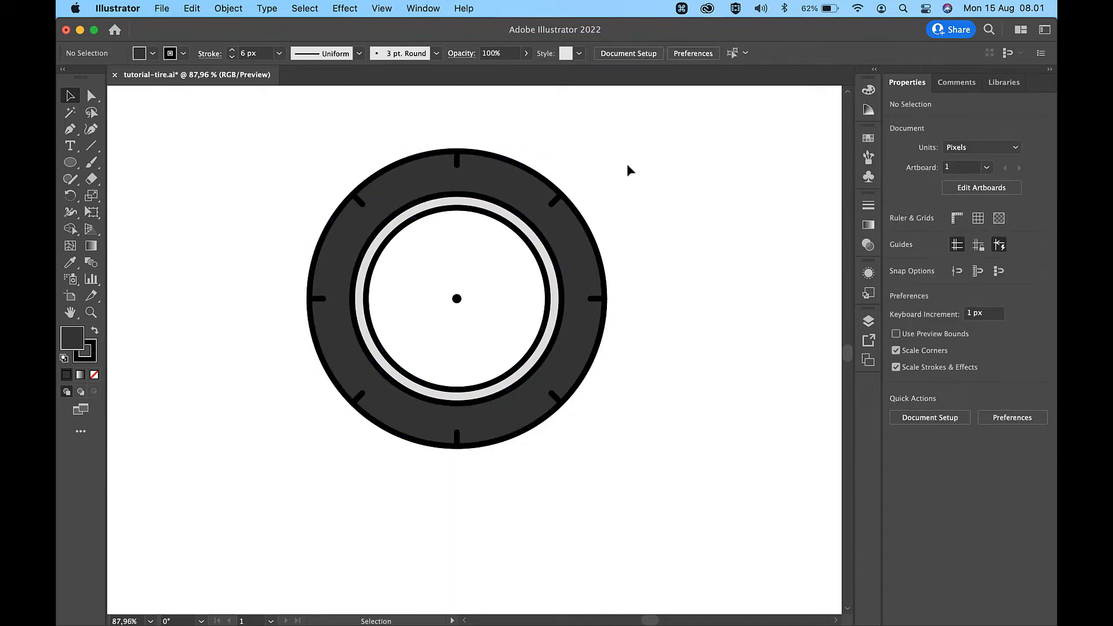
pyautogui.click(70, 161)
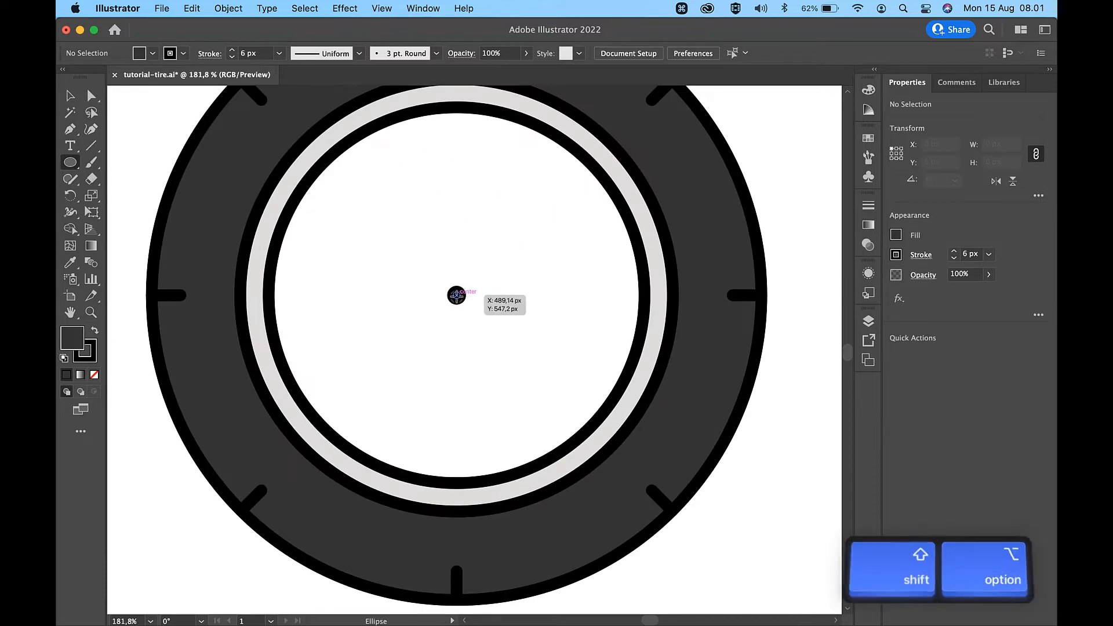
pyautogui.moveTo(458, 296); pyautogui.dragTo(633, 129)
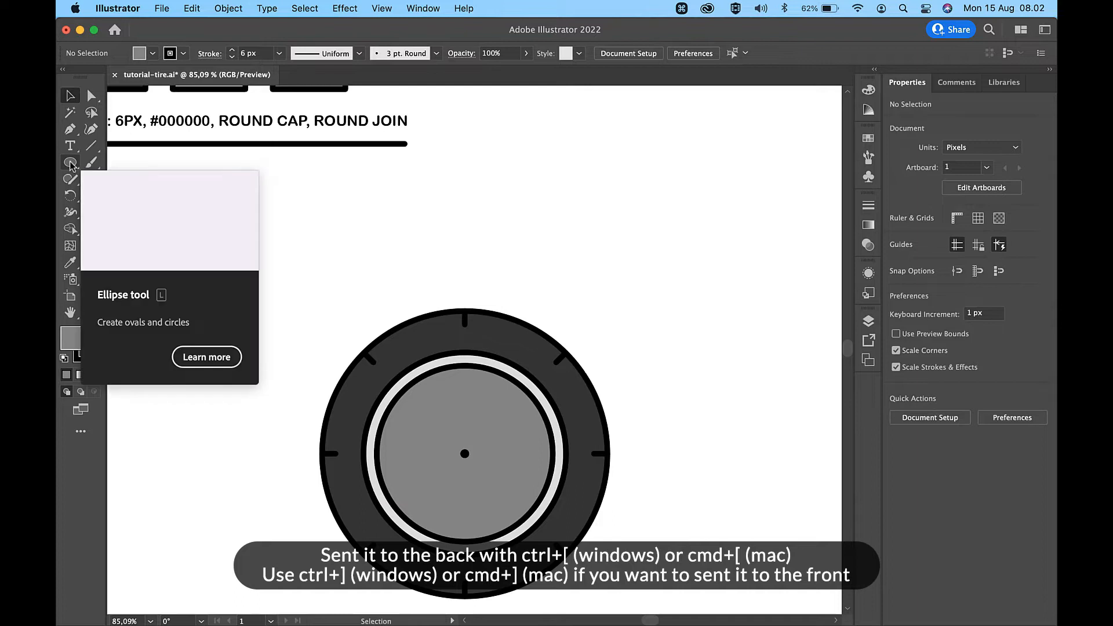
pyautogui.click(69, 162)
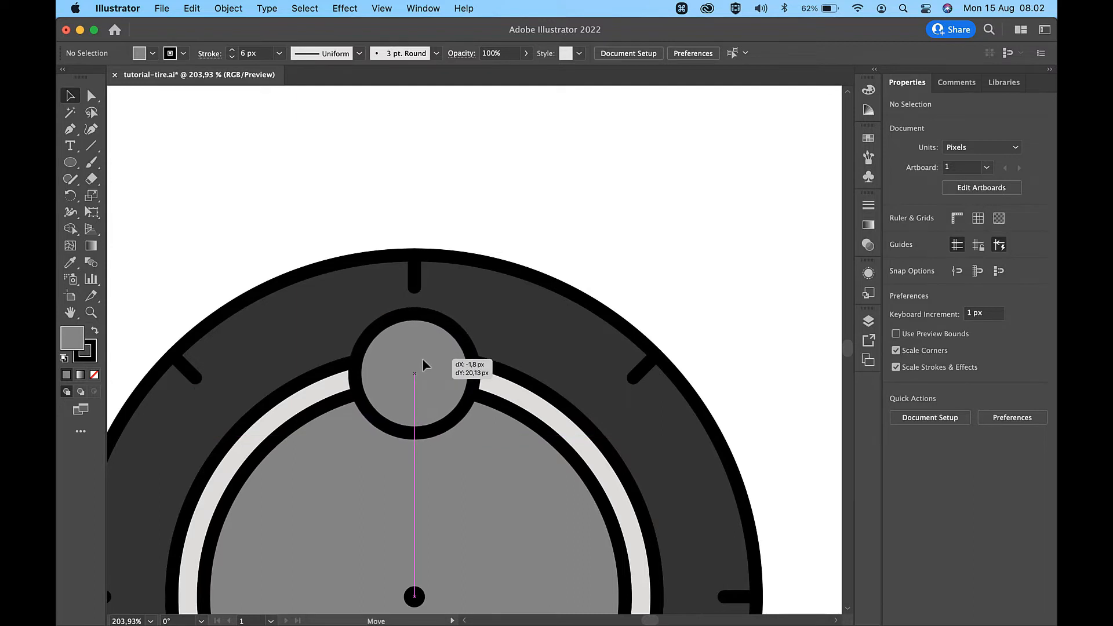
# Move the small circle to the rim top and rotate-copy it 360/8 degrees around the centre
pyautogui.moveTo(414, 362); pyautogui.dragTo(413, 364)
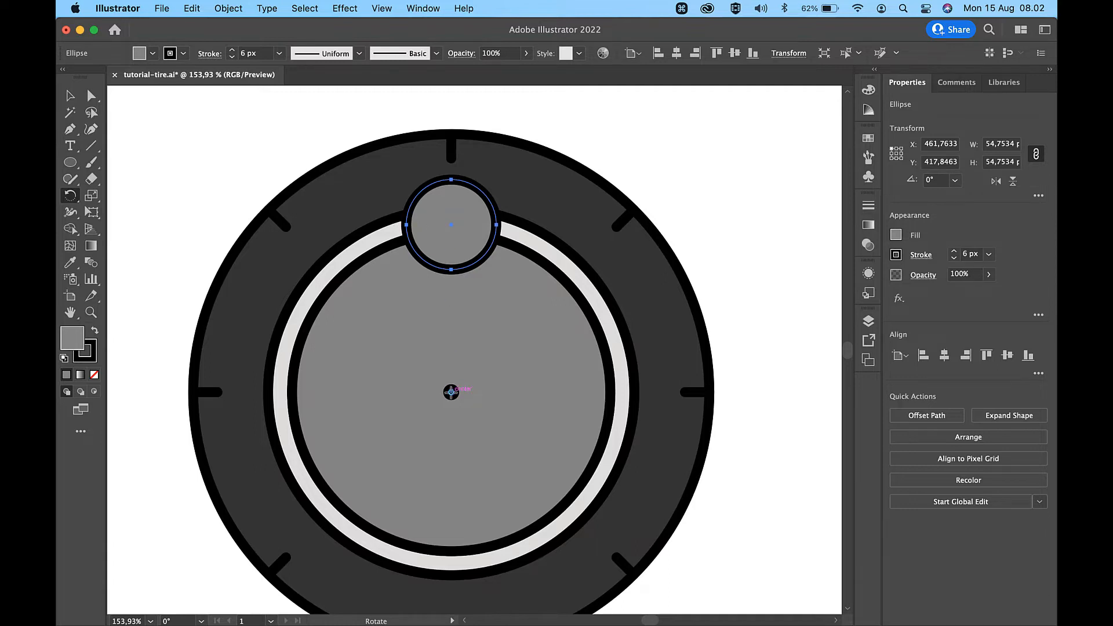
pyautogui.write('45°')
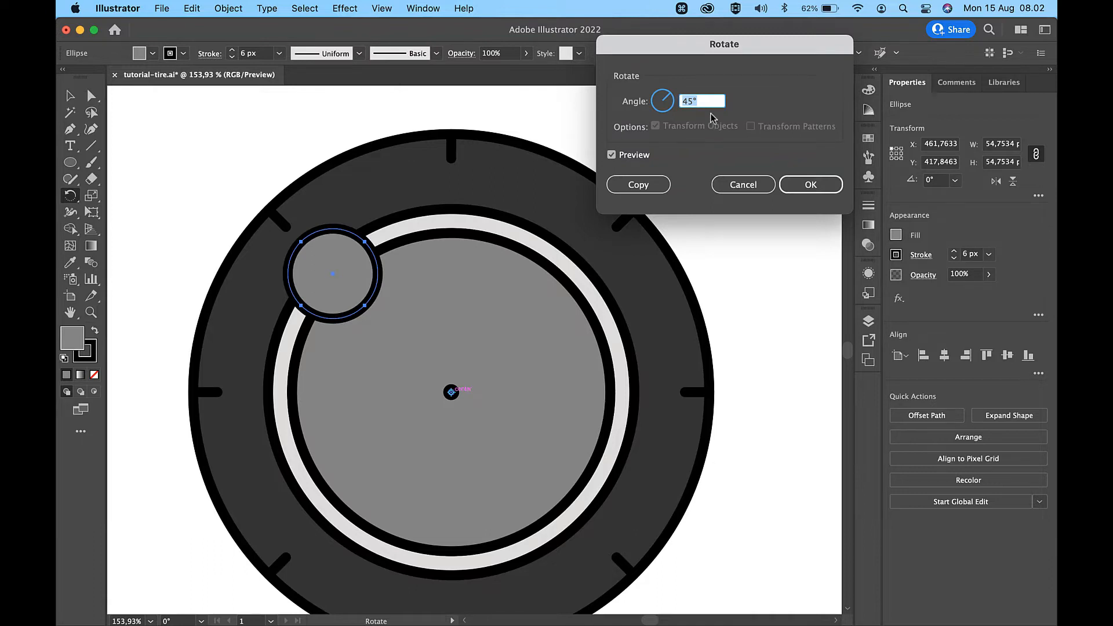
pyautogui.write('360/8')
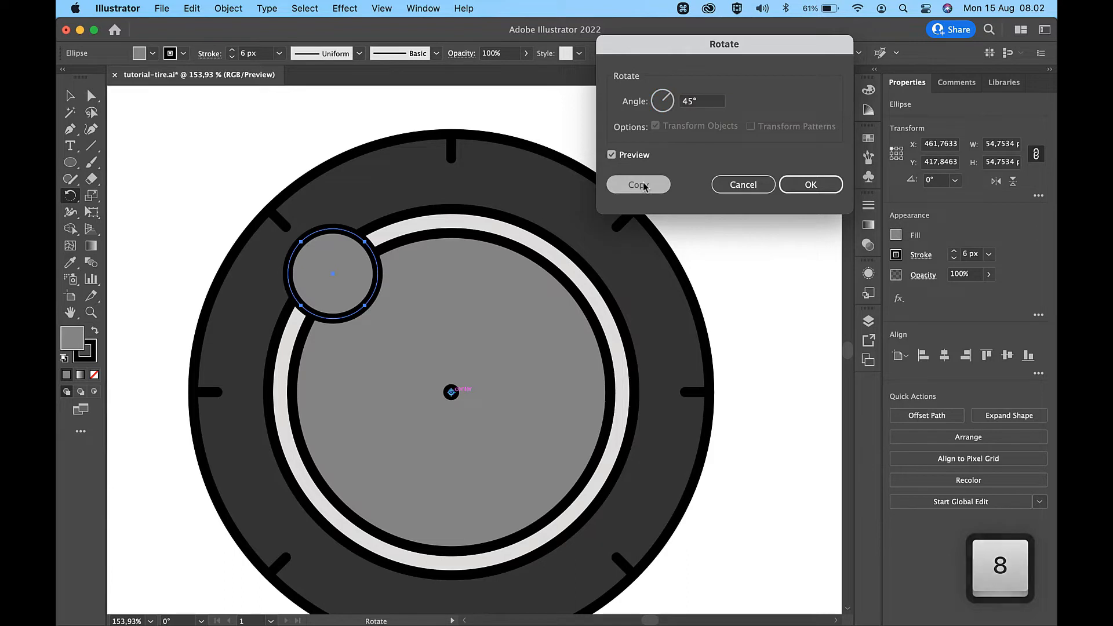
pyautogui.click(638, 184)
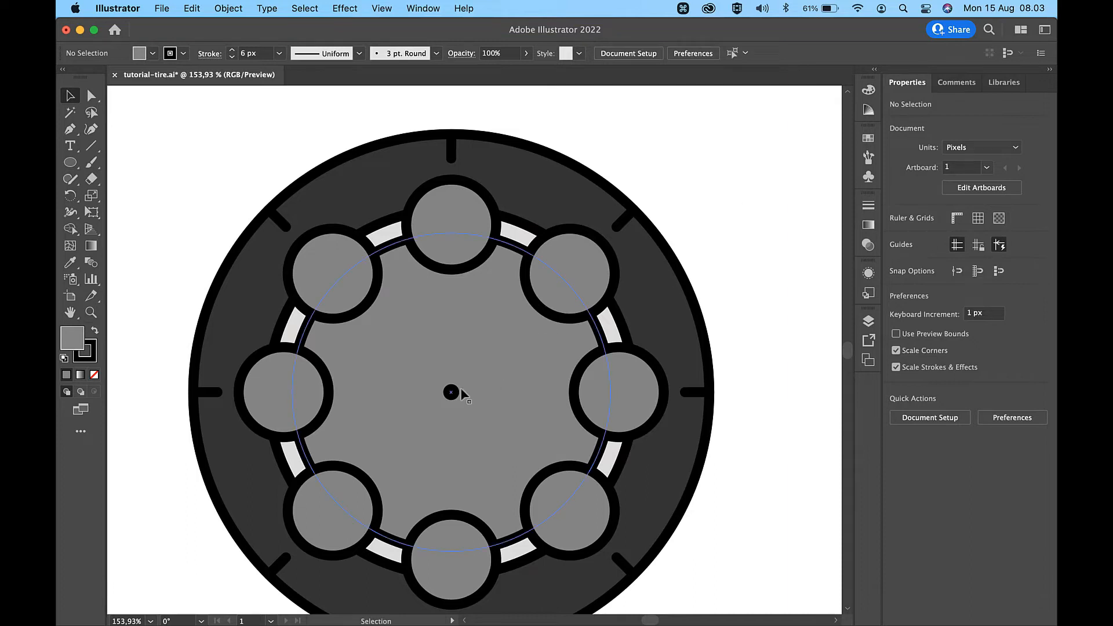
# Select the rim and small circles, then Shape Builder-remove each circle's outer region
pyautogui.click(451, 224)
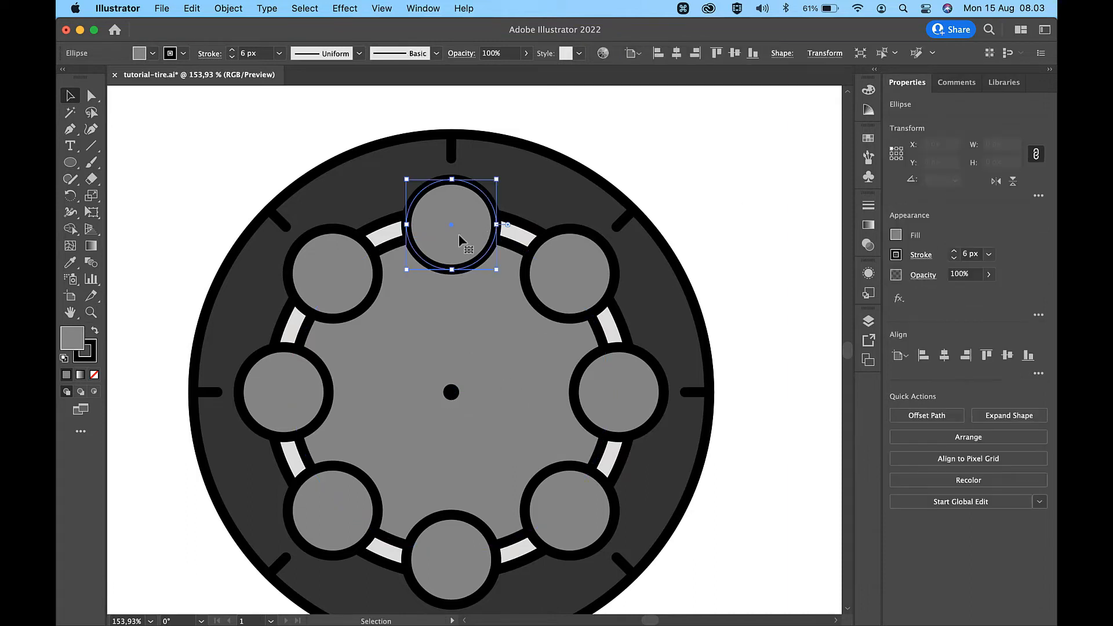
pyautogui.click(568, 511)
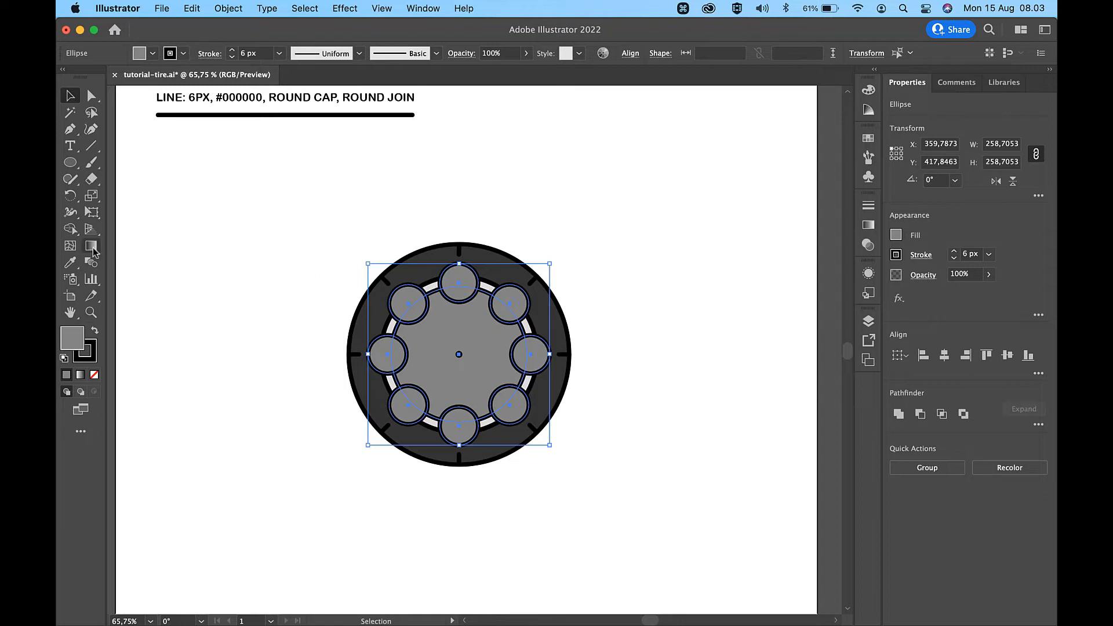
pyautogui.click(70, 228)
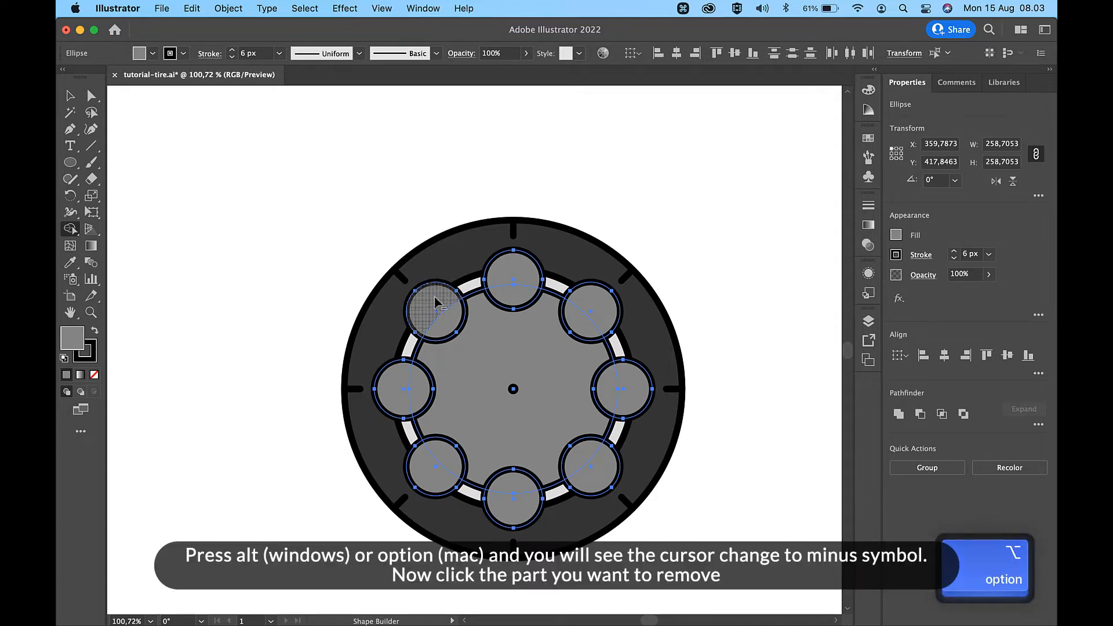
pyautogui.click(434, 302)
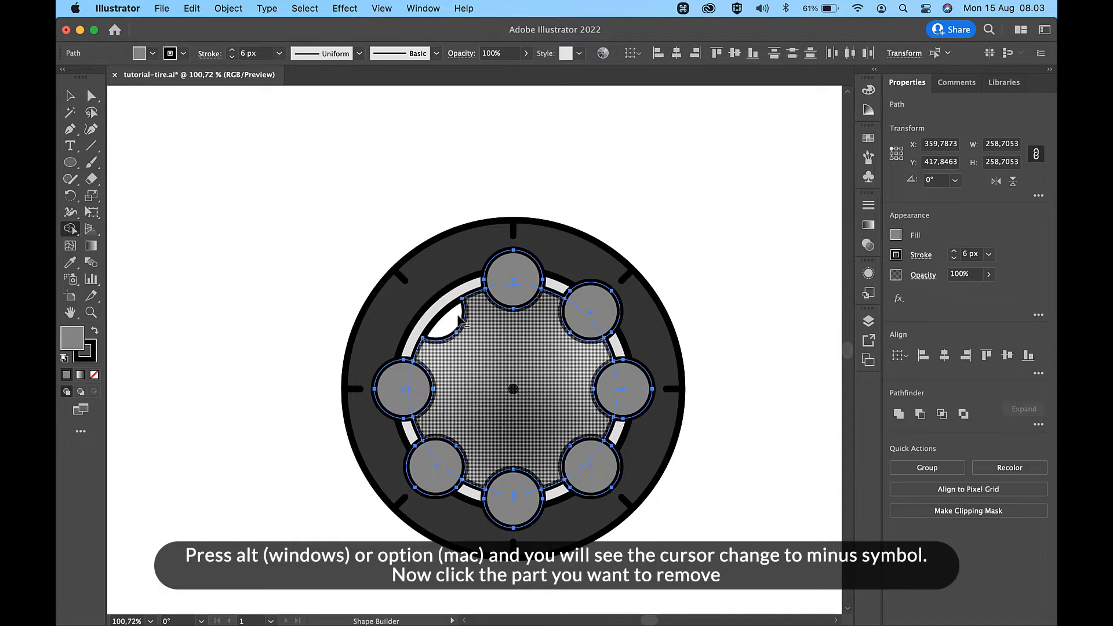
pyautogui.click(514, 298)
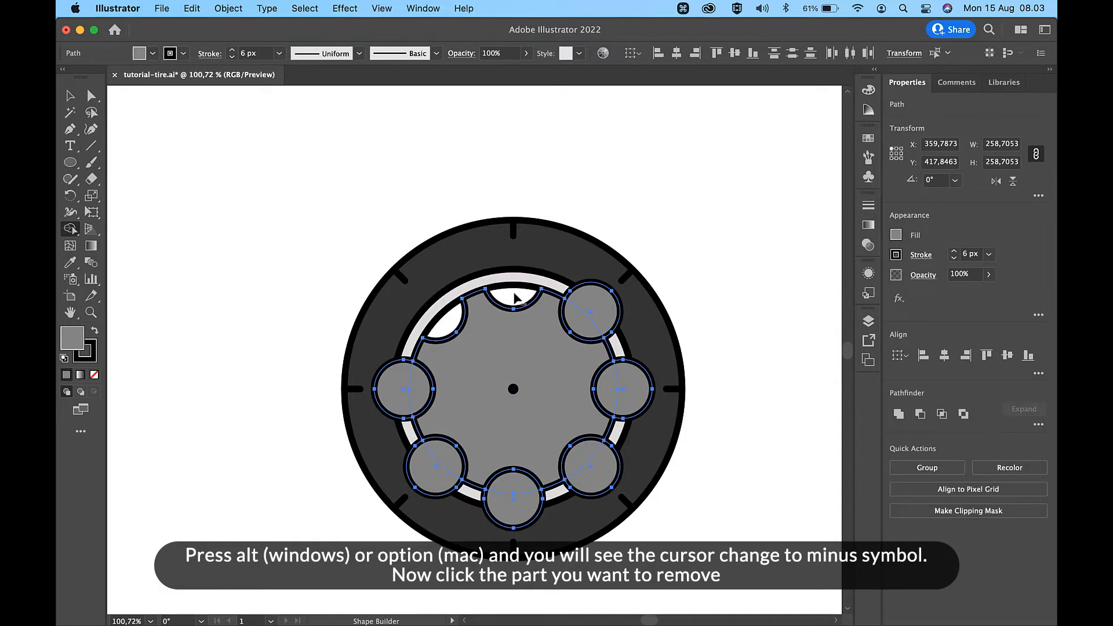
pyautogui.click(589, 310)
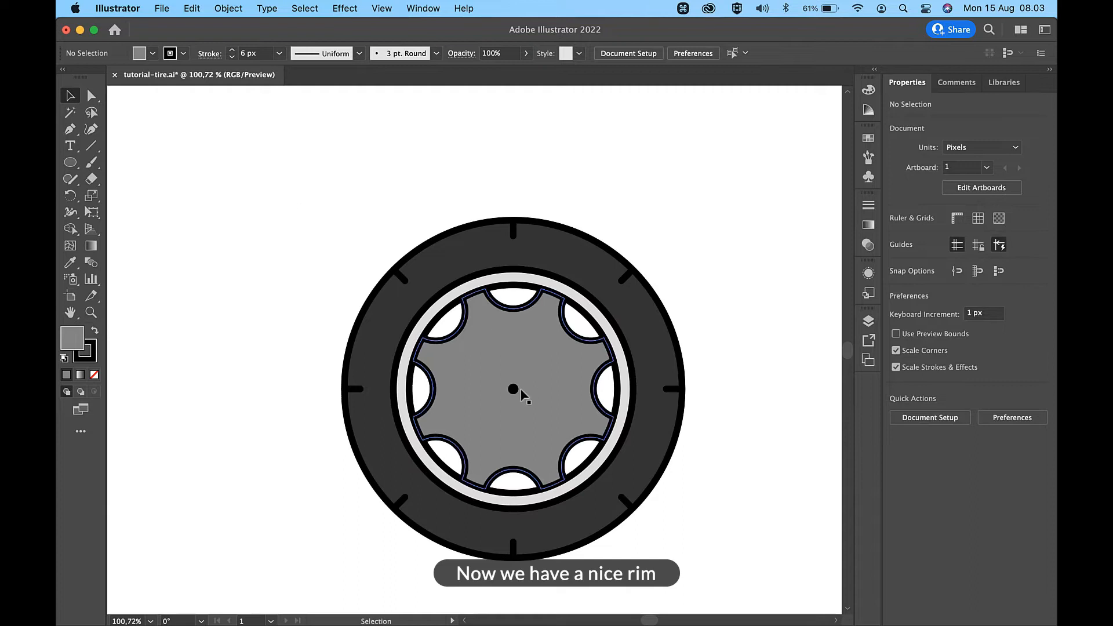
# Draw centred hub circles filled #DDDBDC and #848484 with a 6 px black stroke
pyautogui.click(512, 389)
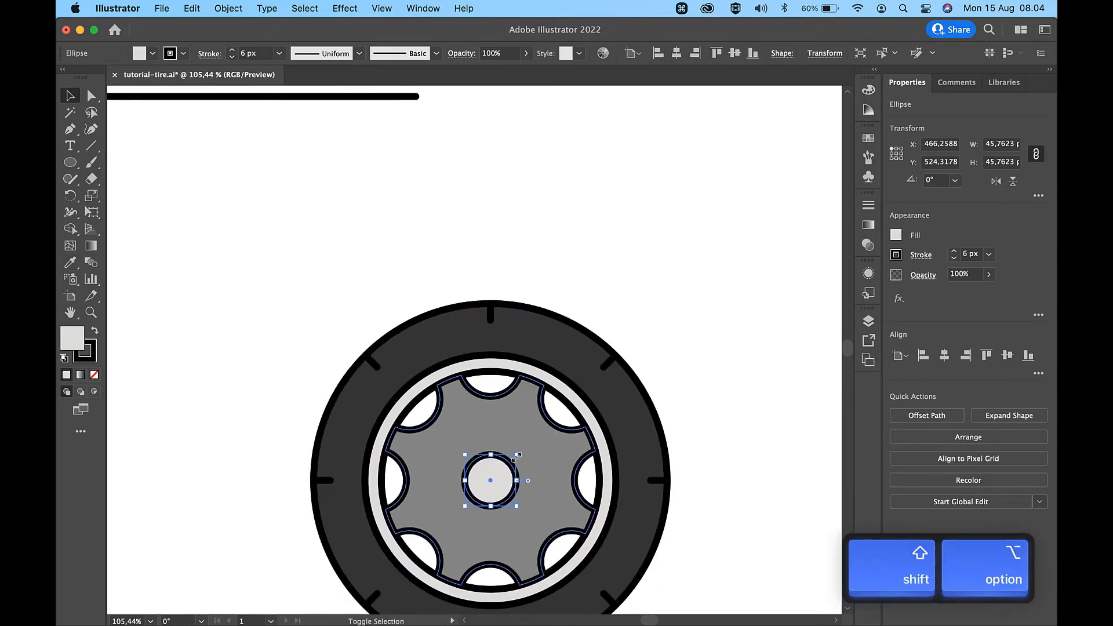
pyautogui.moveTo(516, 455); pyautogui.dragTo(538, 420)
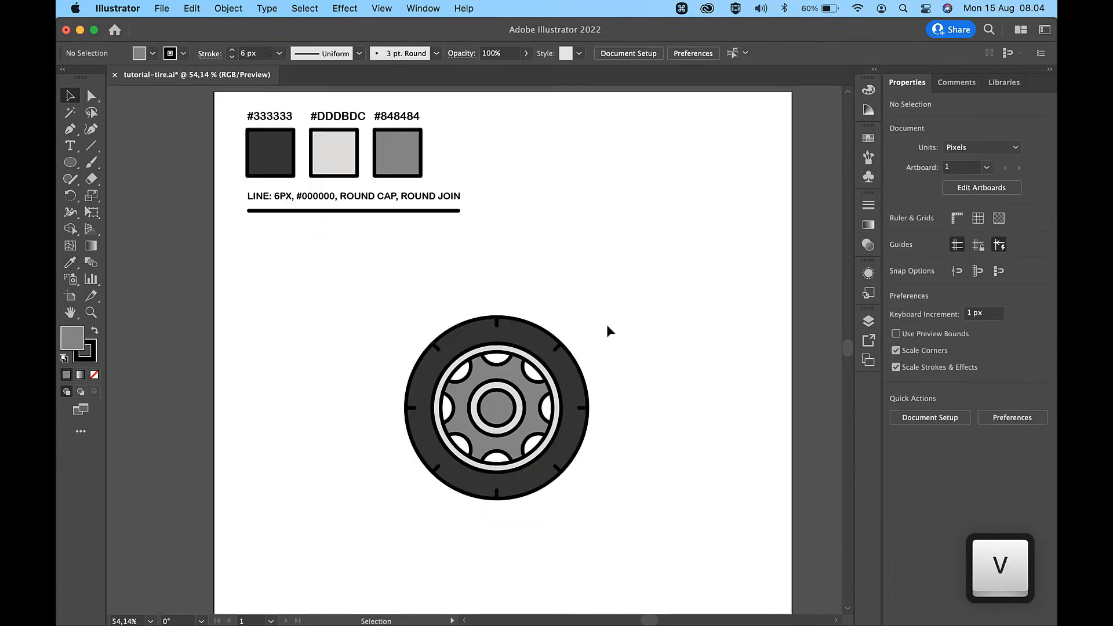
pyautogui.moveTo(592, 253)
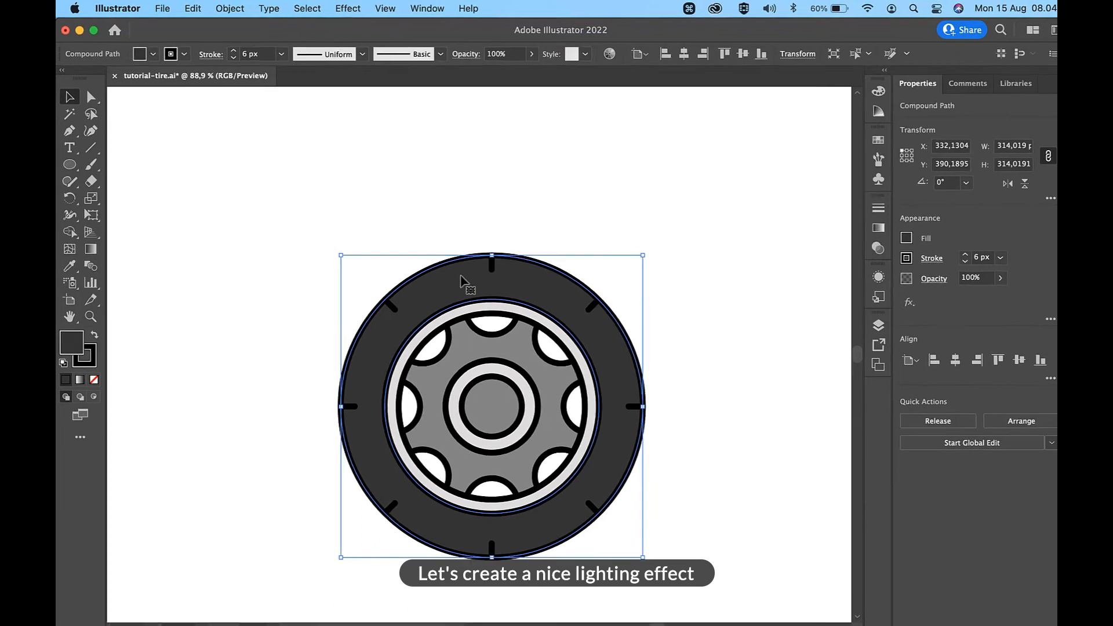
# Offset the tire's outer shape by -12 px, with no fill and a white stroke
pyautogui.click(229, 8)
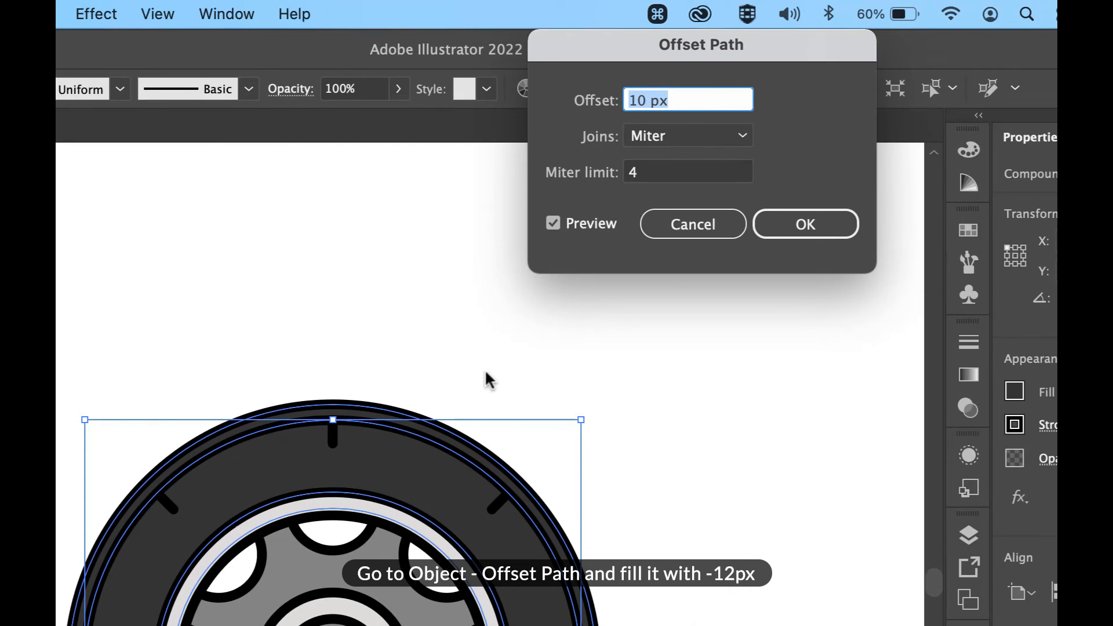
pyautogui.write('-12 px')
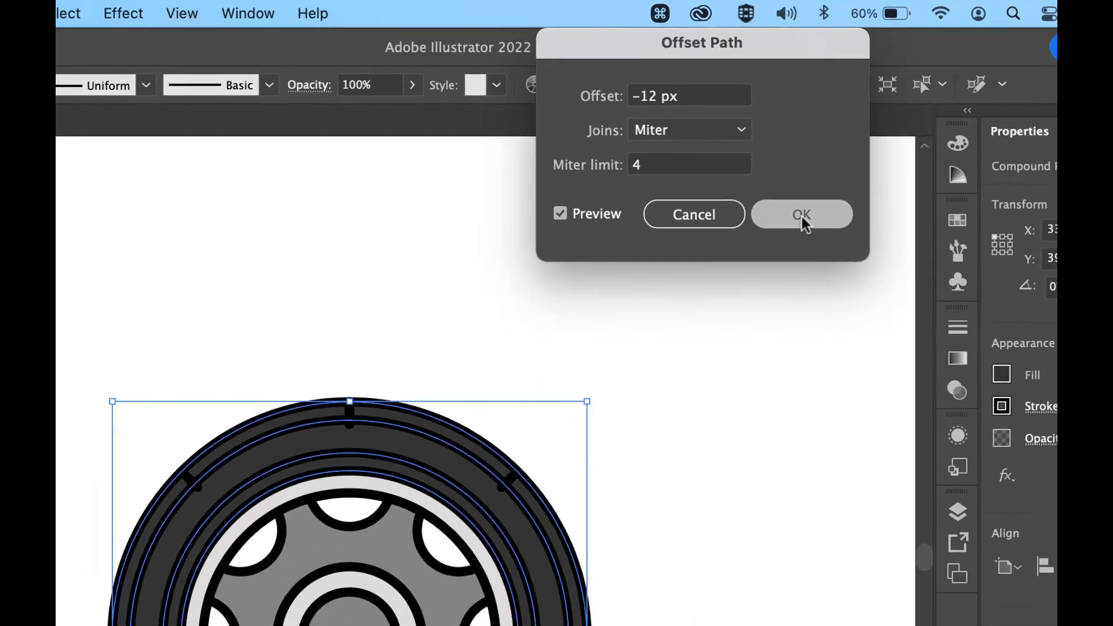
pyautogui.click(800, 214)
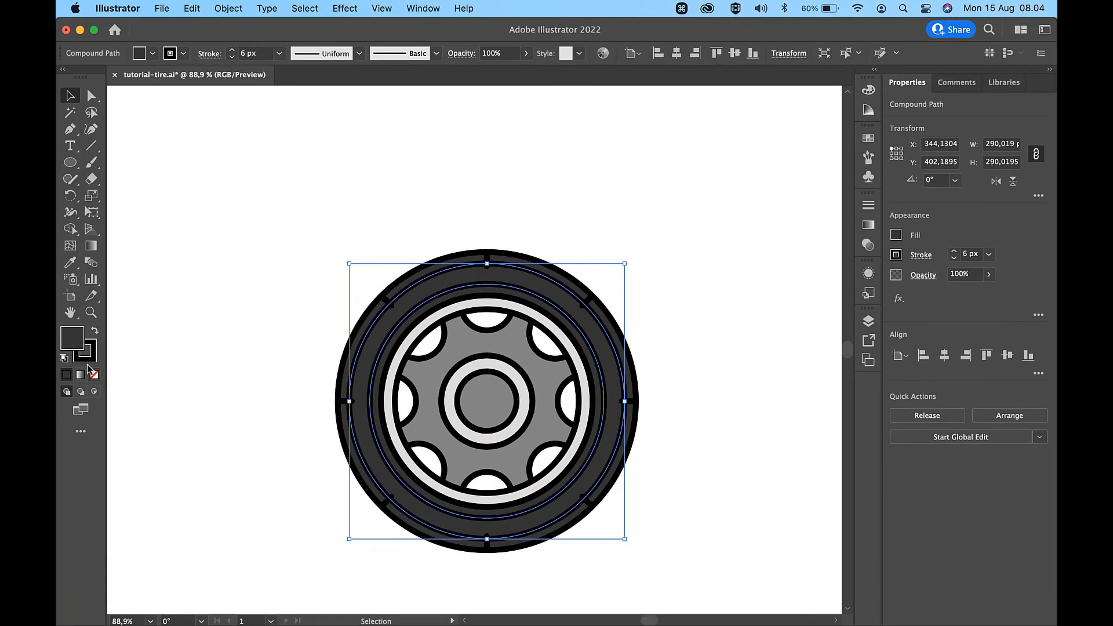
pyautogui.click(70, 336)
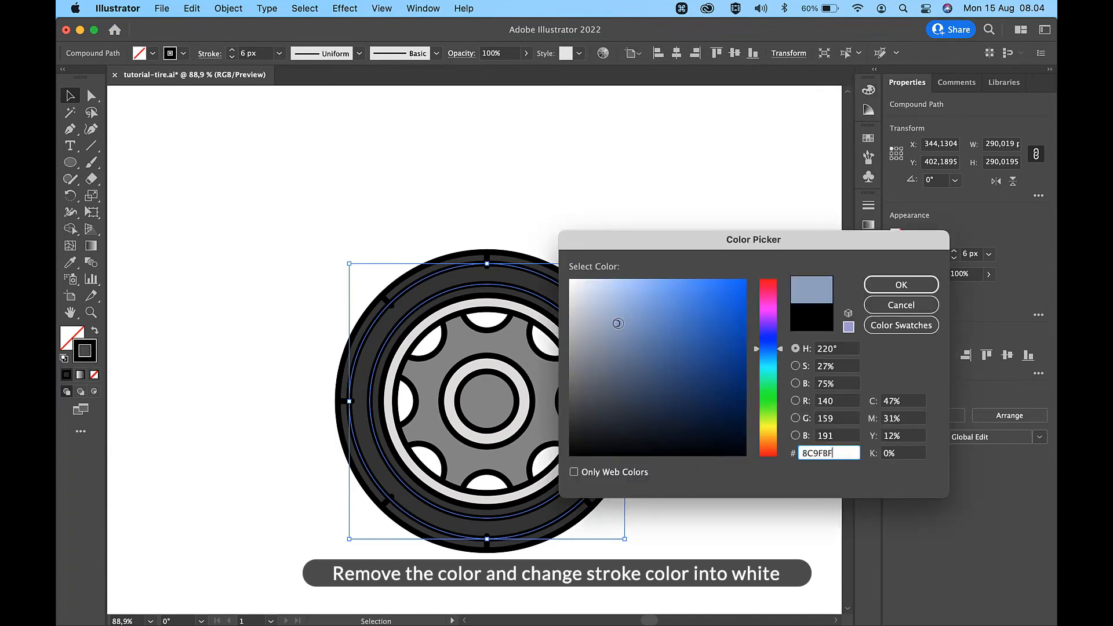
pyautogui.click(899, 284)
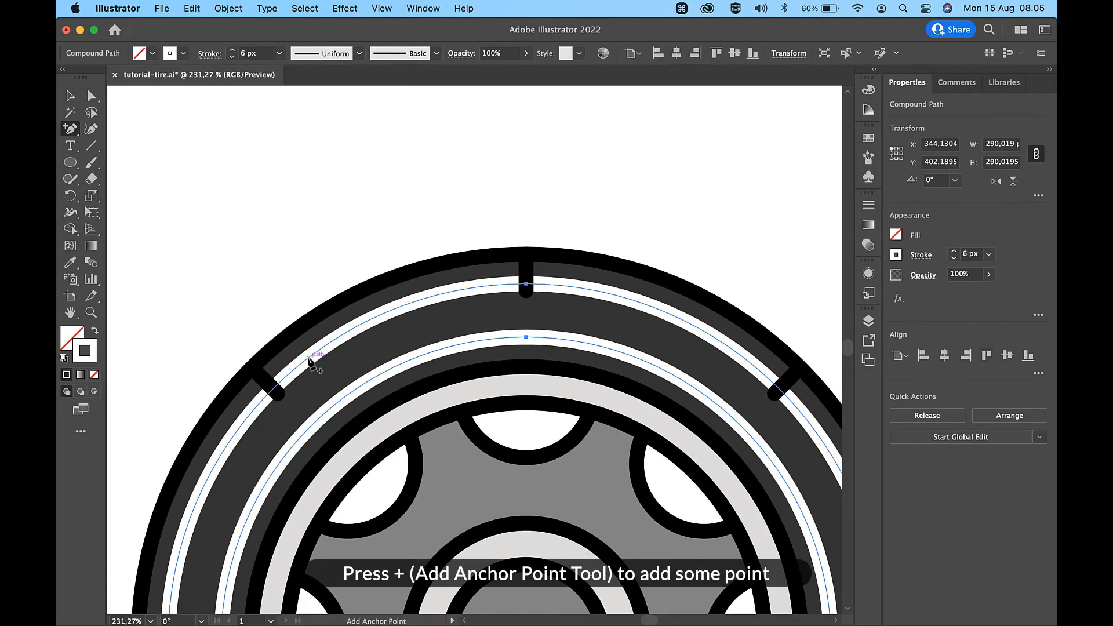
# Add anchor points on the white ring and delete ring sections, leaving upper-left dashes
pyautogui.click(312, 358)
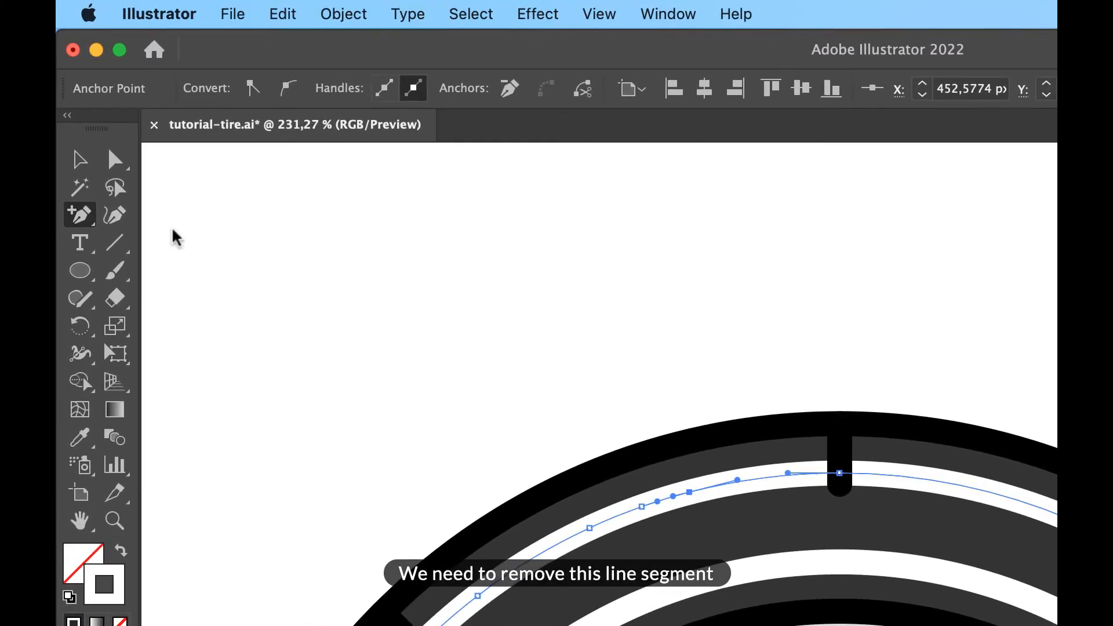
pyautogui.click(79, 215)
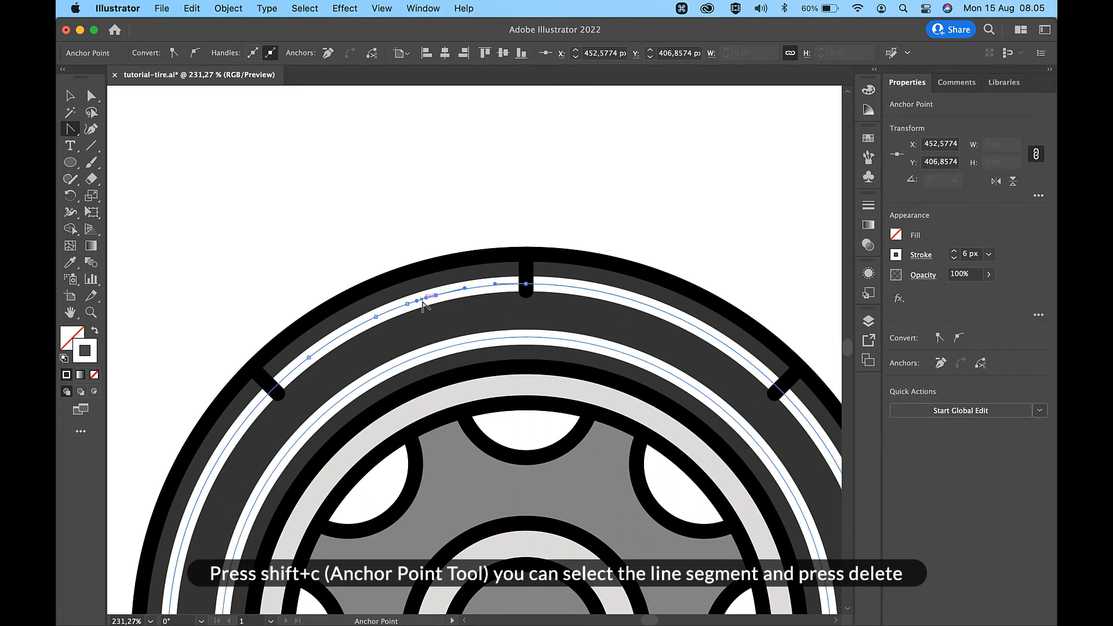
pyautogui.press('delete')
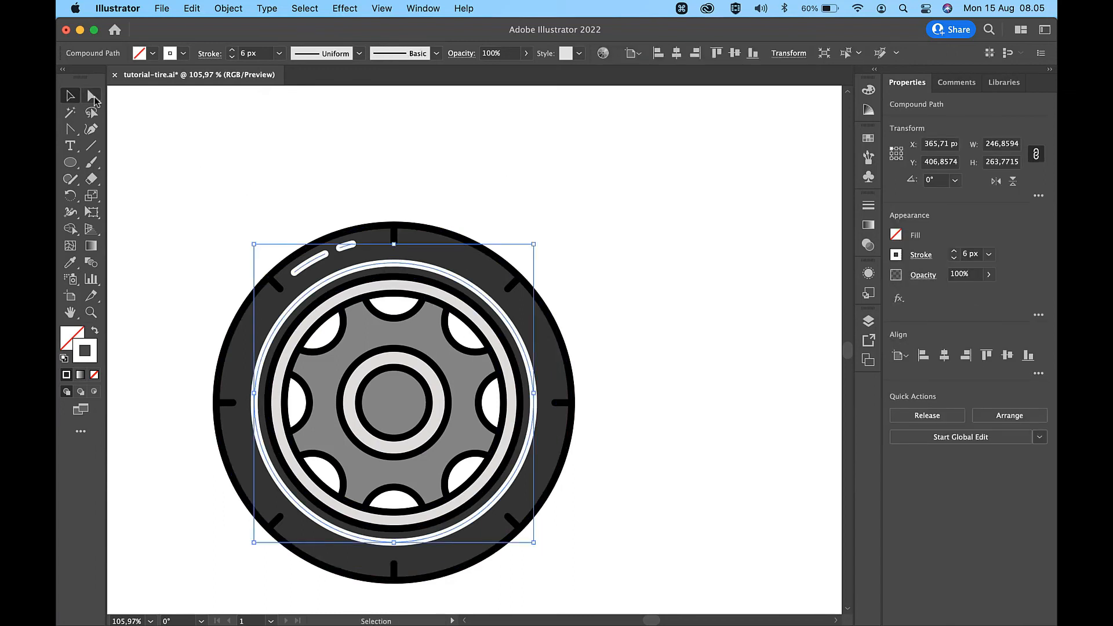
pyautogui.moveTo(351, 277)
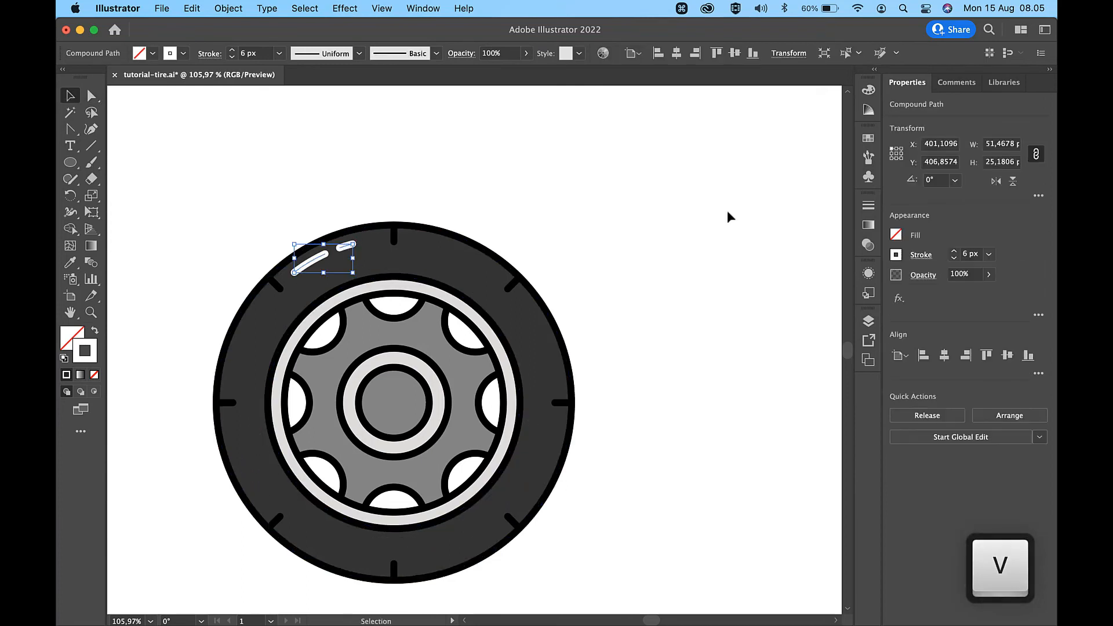
# Lower the highlight dashes' opacity, then select the hub's grey centre circle
pyautogui.click(960, 275)
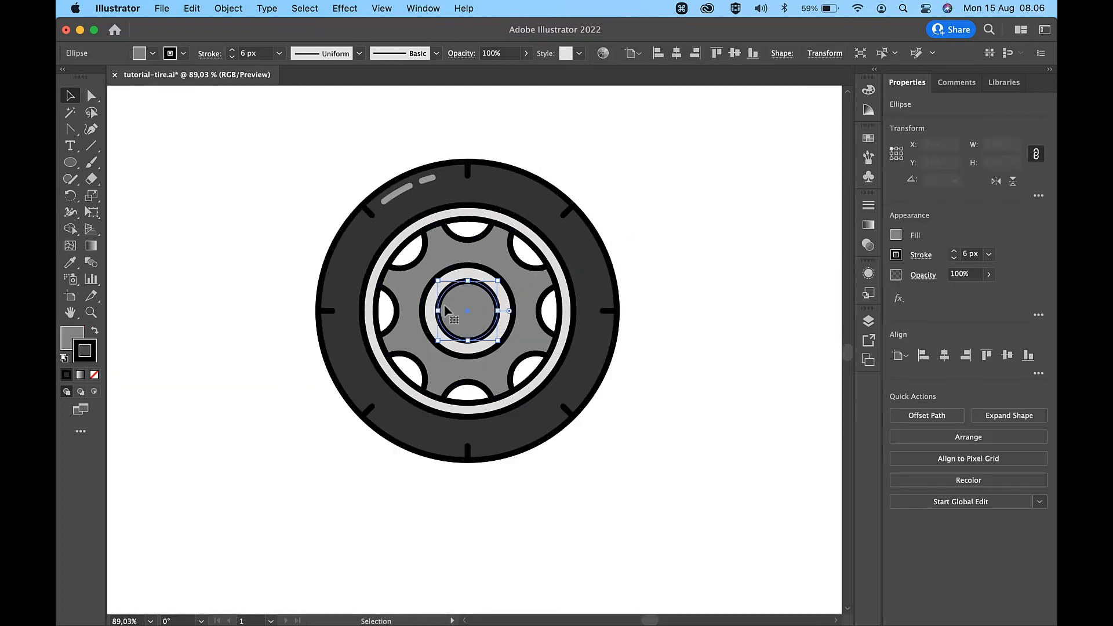
pyautogui.click(227, 9)
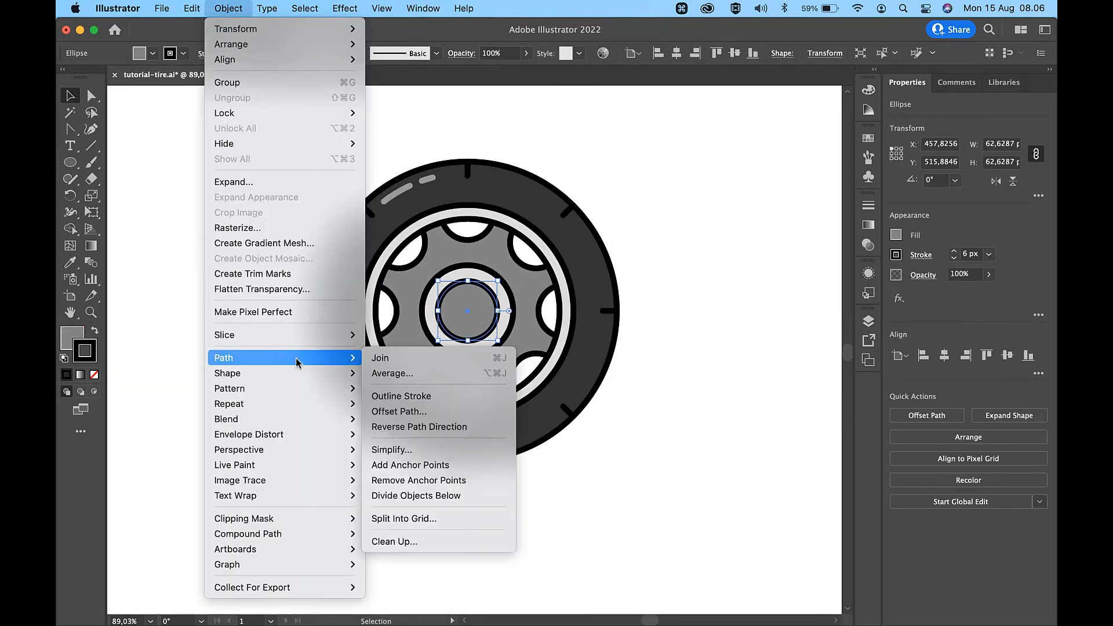
# Offset the hub circle inward by -12 px and add anchor points along the new ring
pyautogui.click(398, 411)
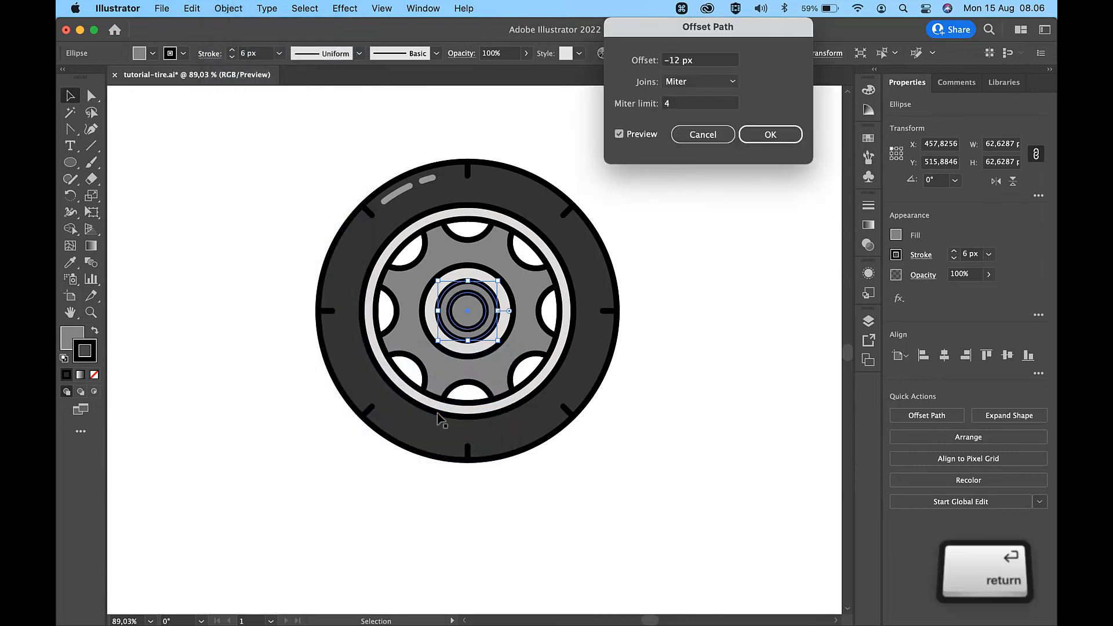
pyautogui.click(769, 134)
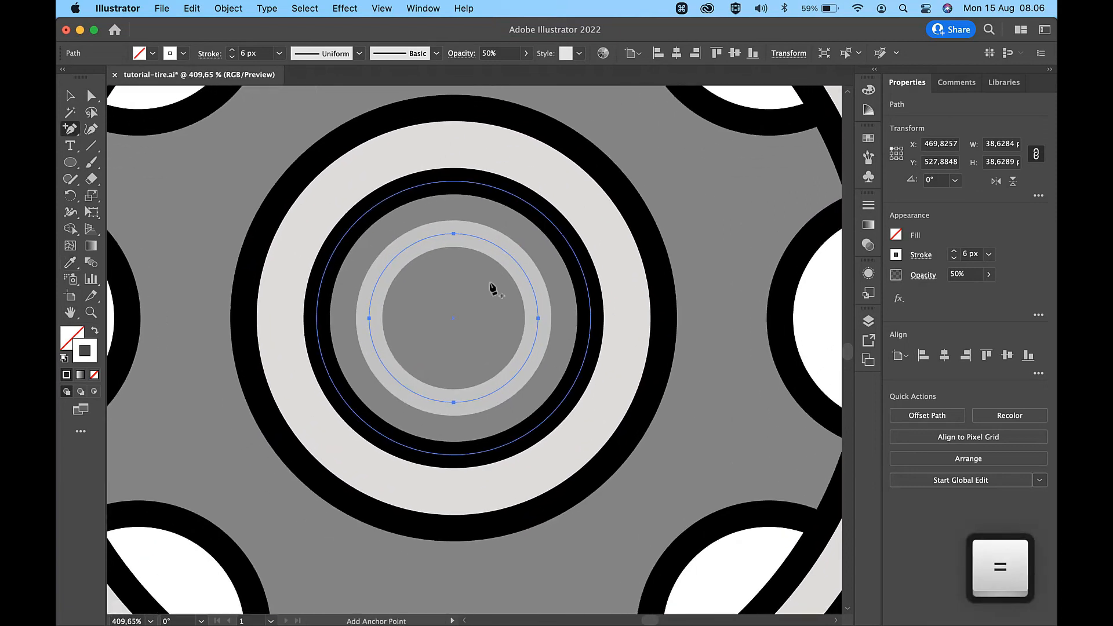
pyautogui.click(397, 264)
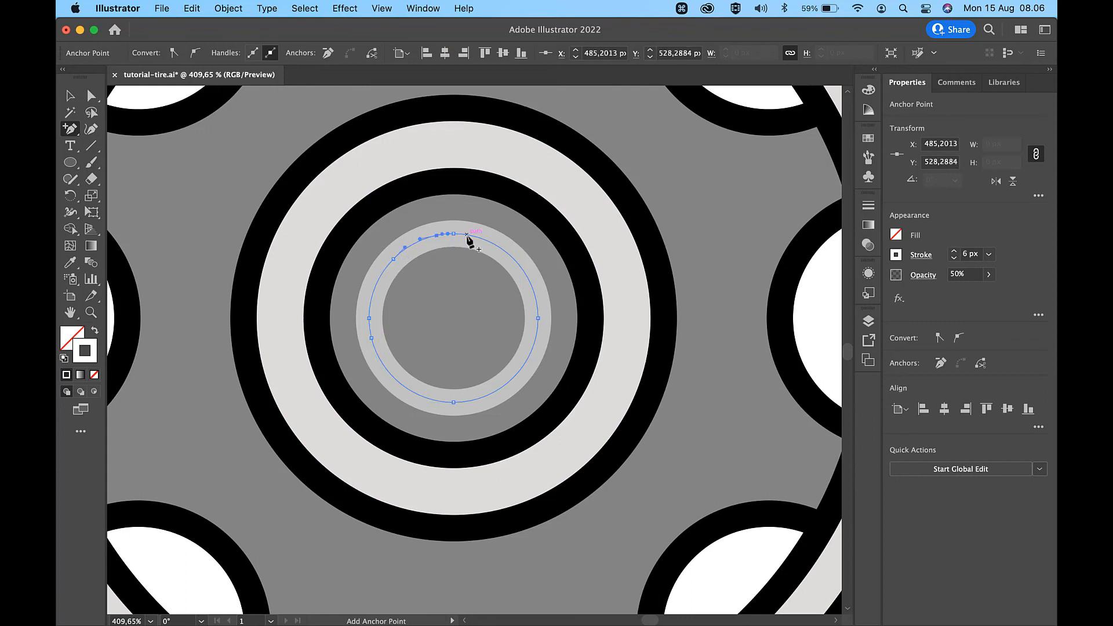
pyautogui.press('shift+c')
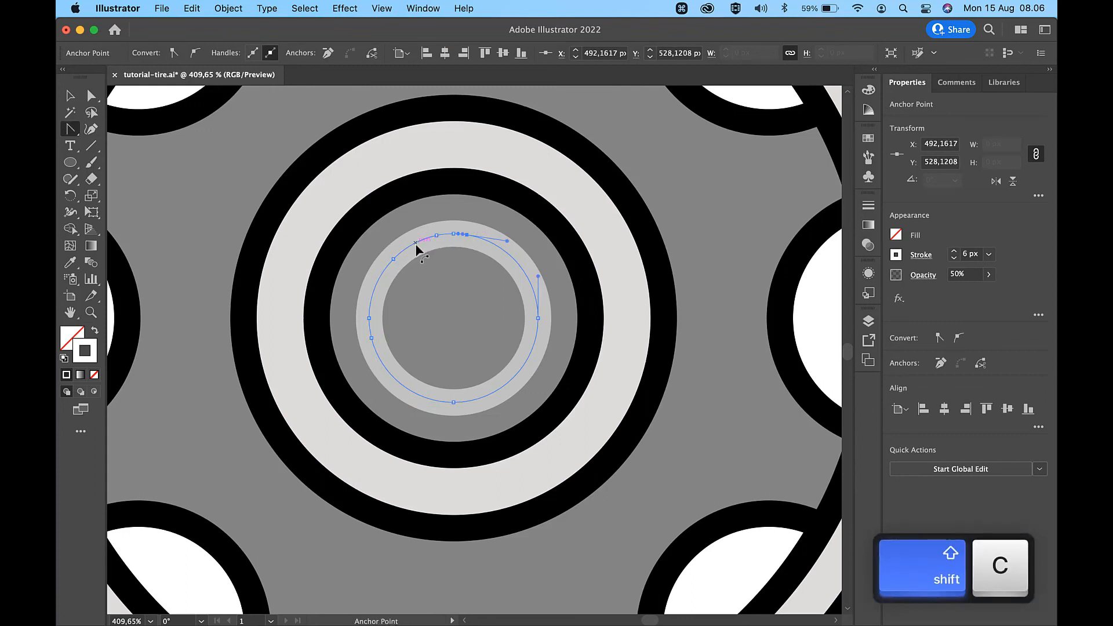